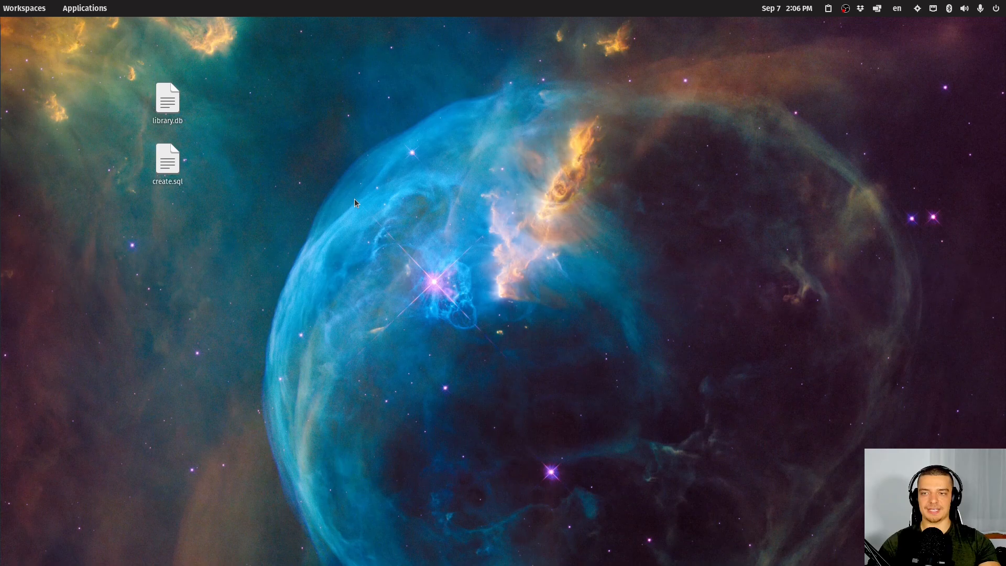
pyautogui.moveTo(350, 229)
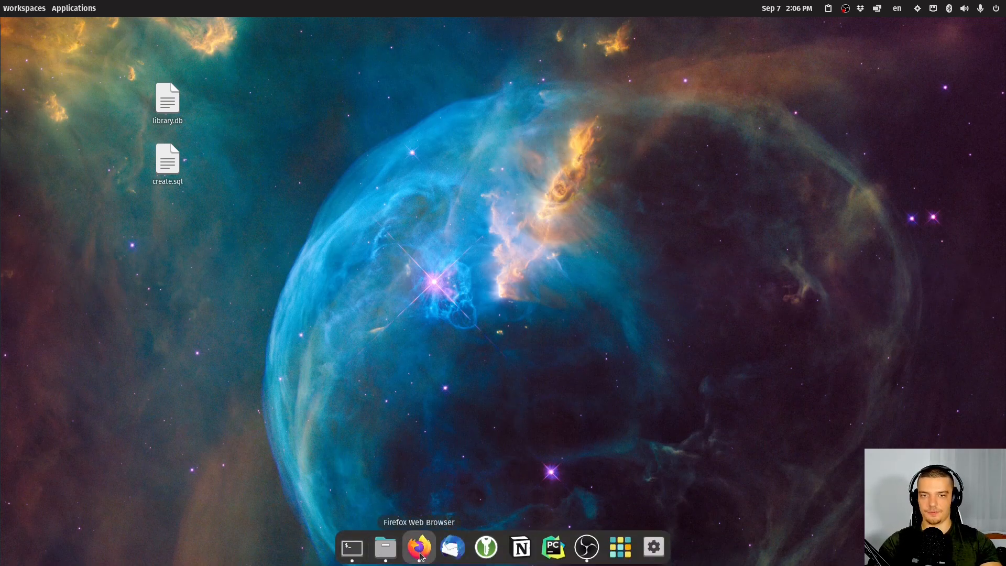
# View the DbVisualizer 23.2.4 download page in Firefox, checking the Windows then Linux installers.
pyautogui.click(418, 547)
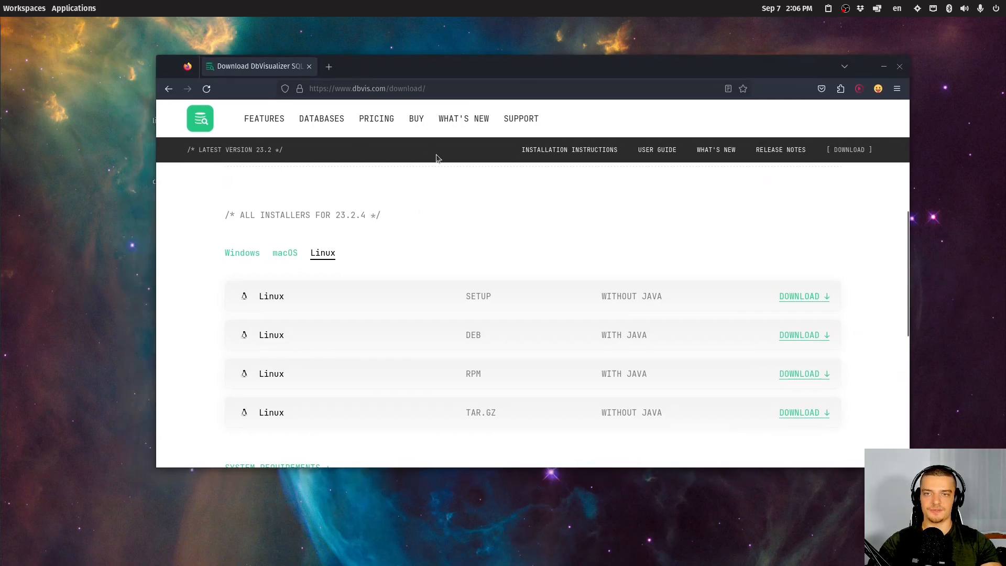
pyautogui.moveTo(207, 264)
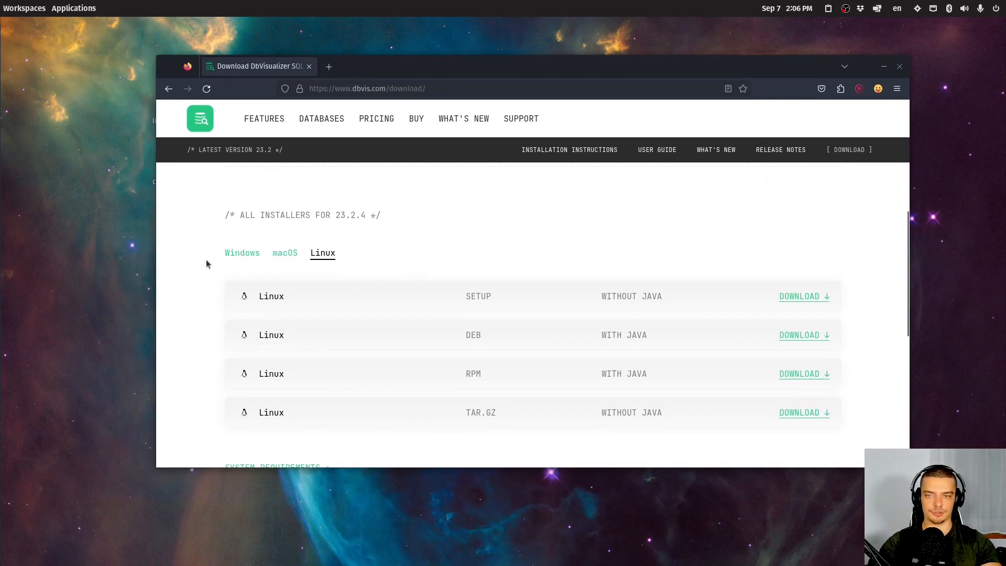
pyautogui.moveTo(396, 263)
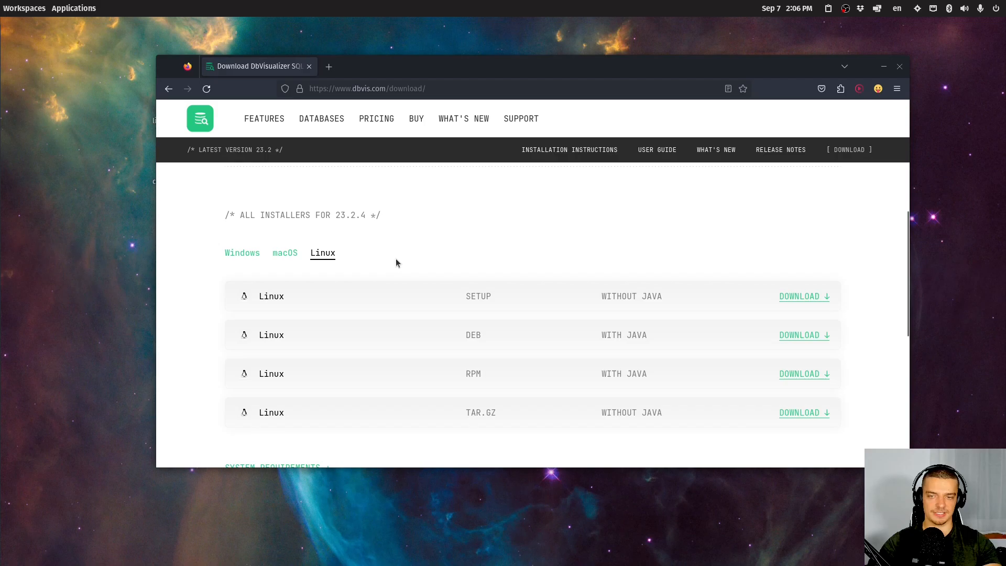
pyautogui.moveTo(350, 188)
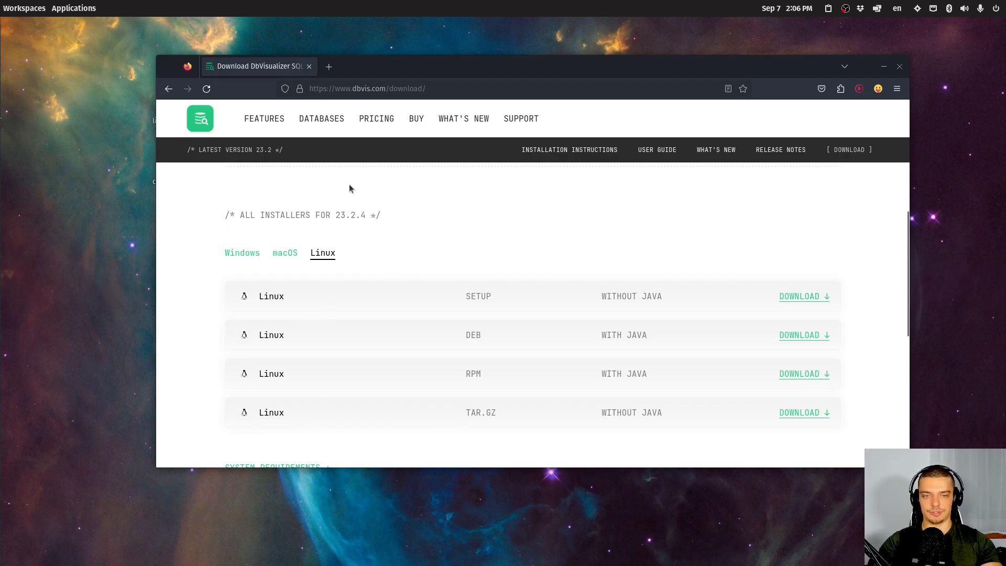
pyautogui.click(242, 252)
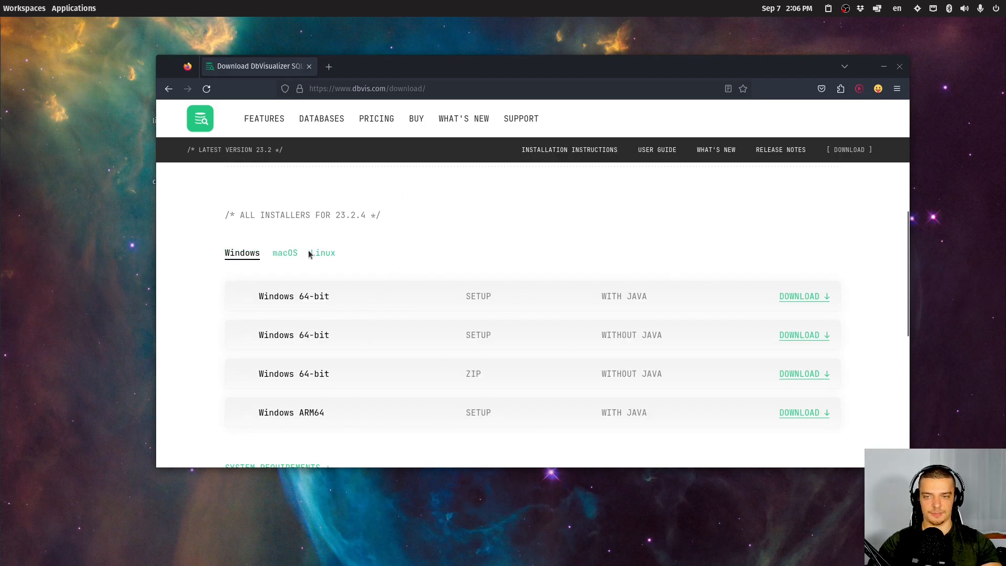
pyautogui.click(322, 253)
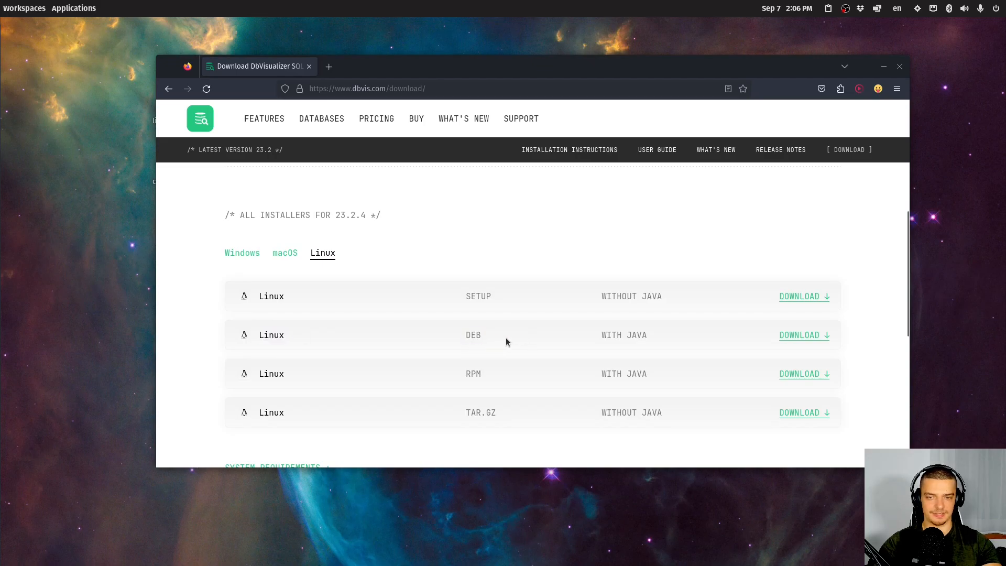
pyautogui.moveTo(696, 332)
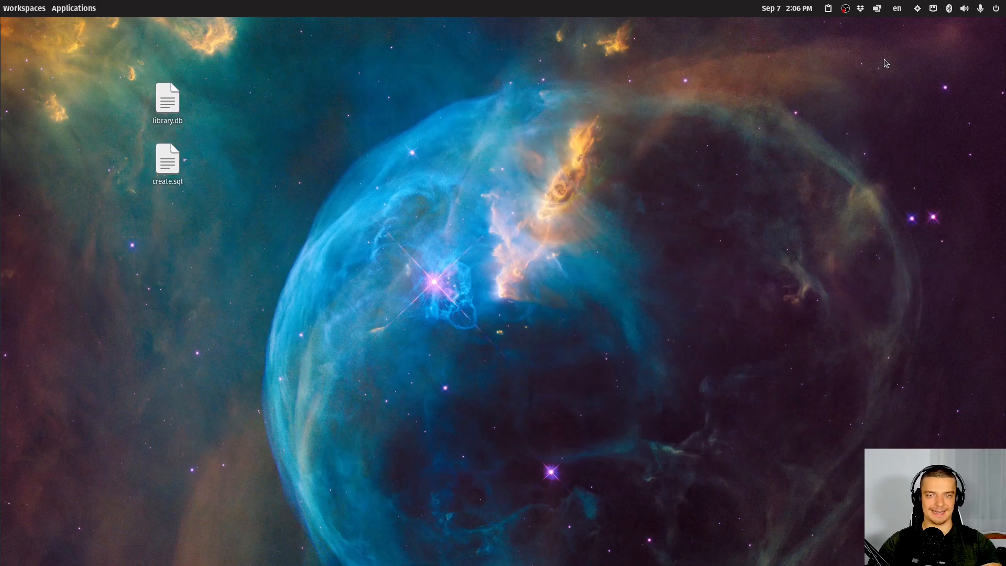
# Search the launcher for 'db' to start DbVisualizer 23.2.4 Free.
pyautogui.write('db')
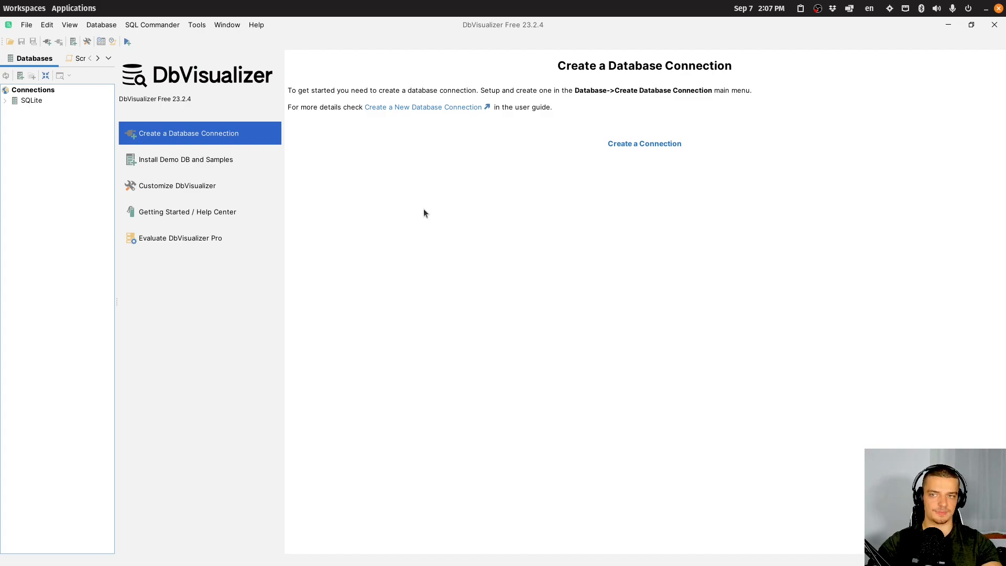
pyautogui.moveTo(907, 90)
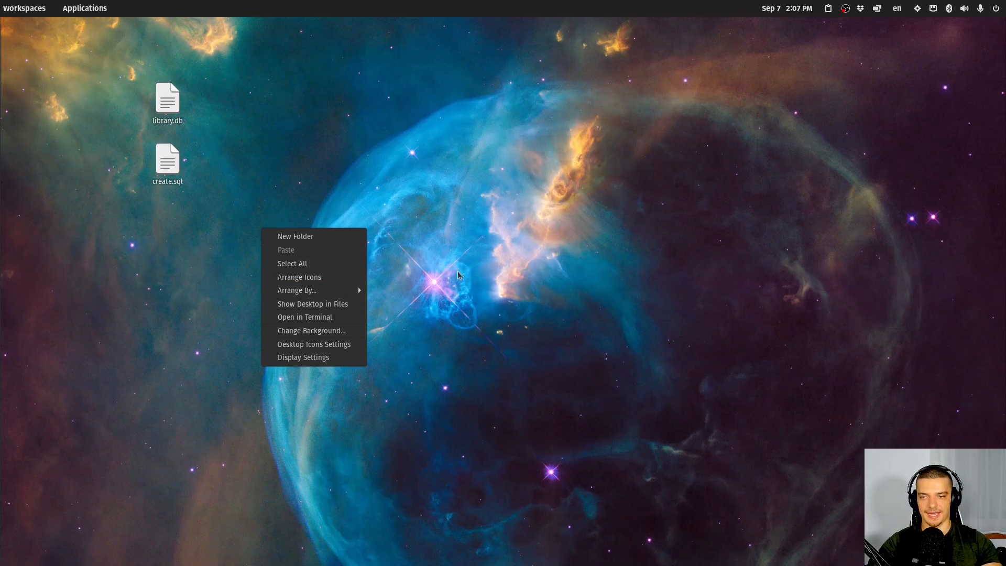
# Open library.db in sqlite3 from a Desktop terminal and list its seven tables.
pyautogui.click(304, 316)
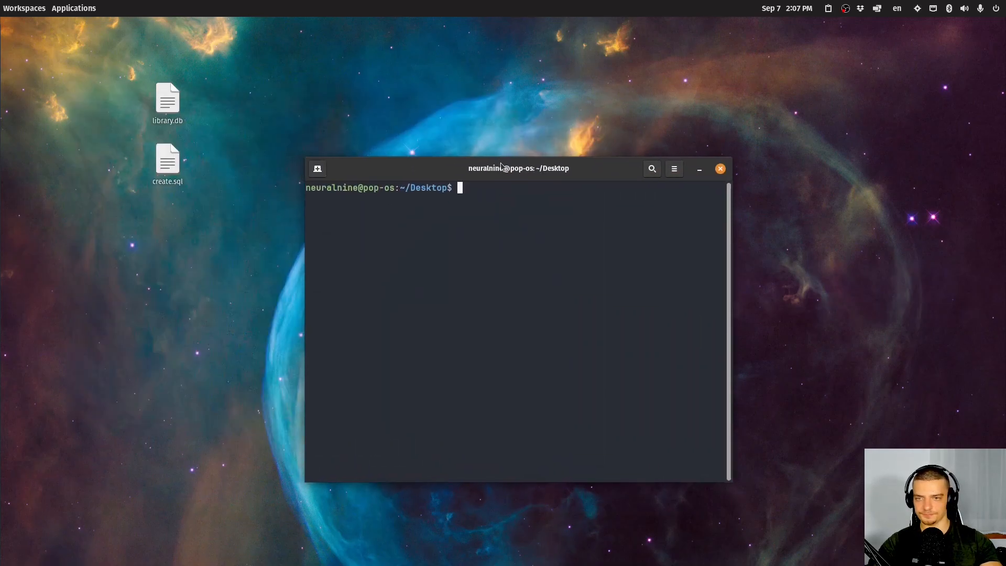
pyautogui.write('sqlite3 library.db')
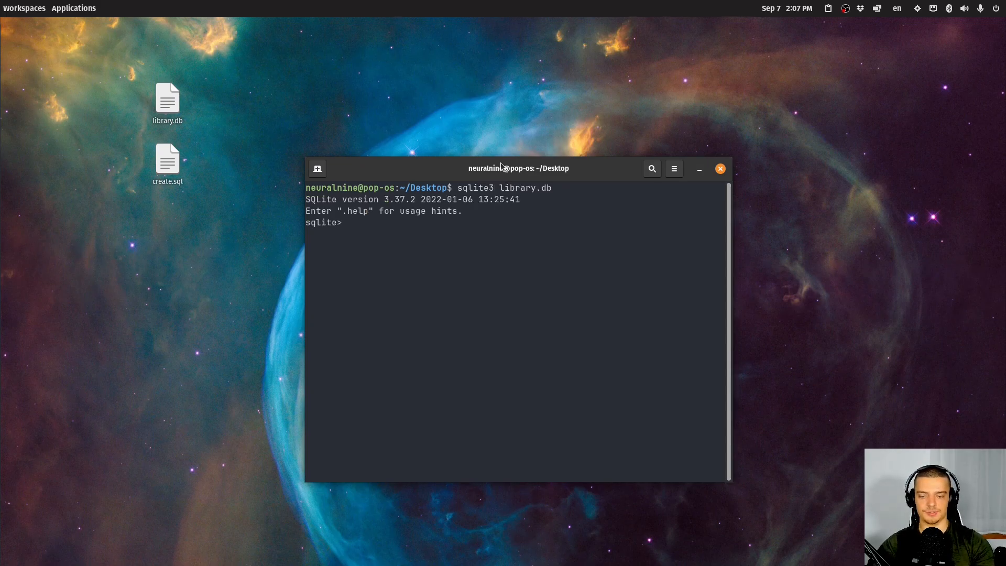
pyautogui.write('.tables')
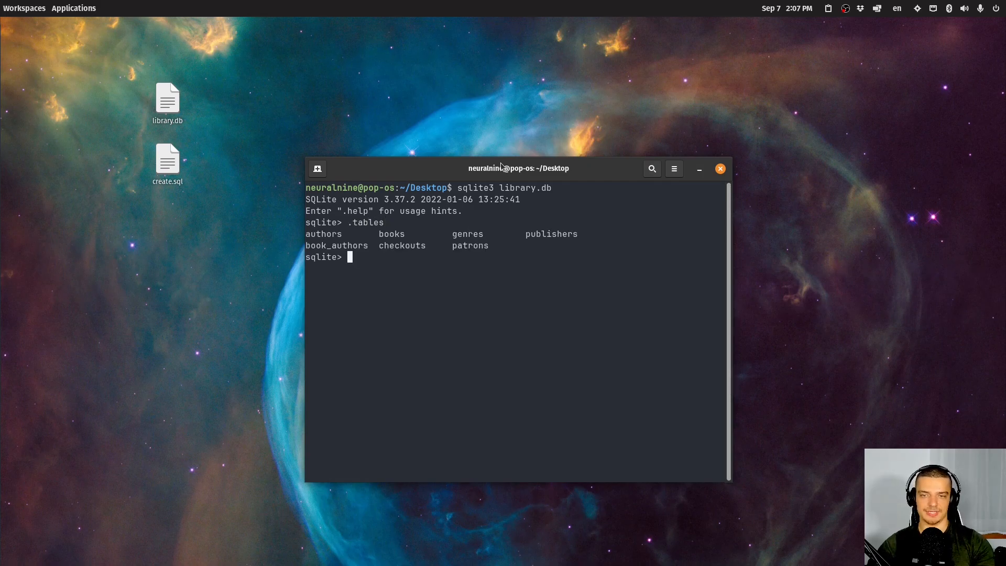
# Query the authors table's column info with PRAGMA table_info(authors).
pyautogui.write('PR')
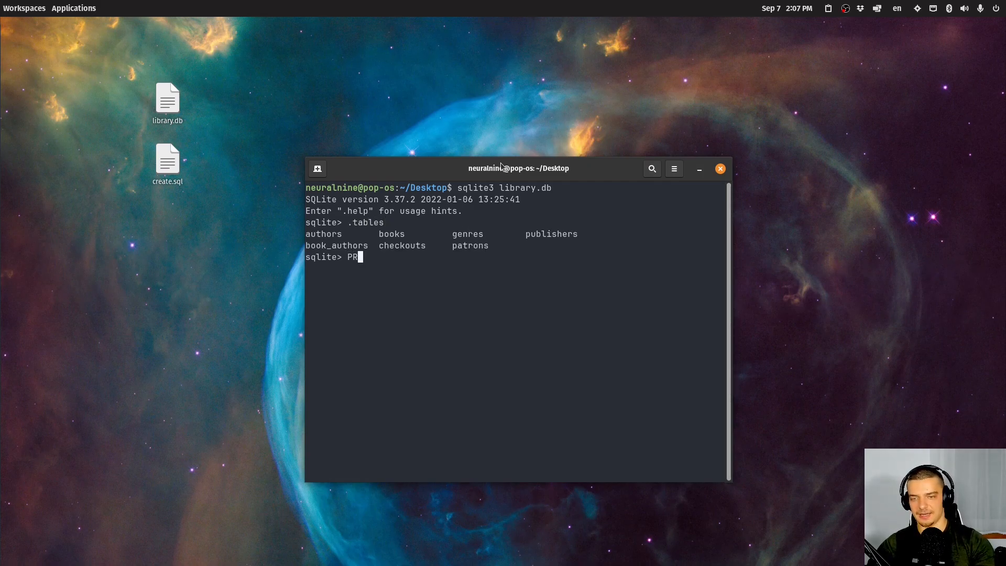
pyautogui.write('AGMA table_')
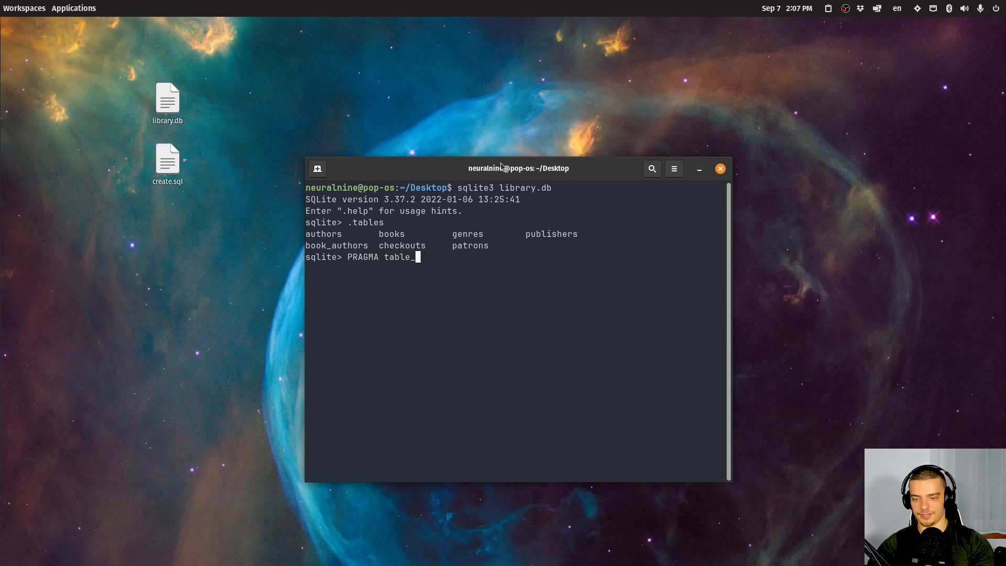
pyautogui.write('info(author')
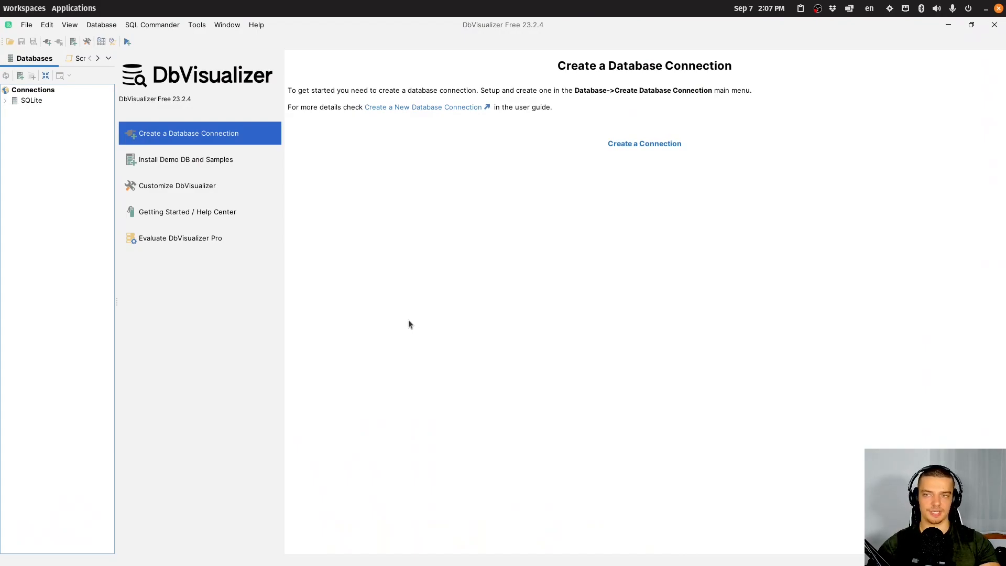
pyautogui.moveTo(173, 161)
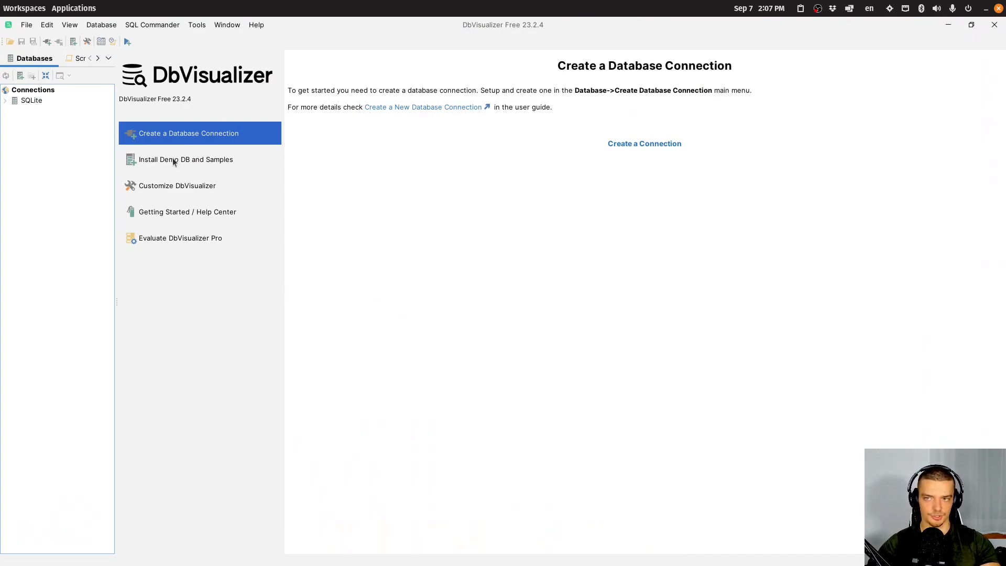
pyautogui.moveTo(171, 139)
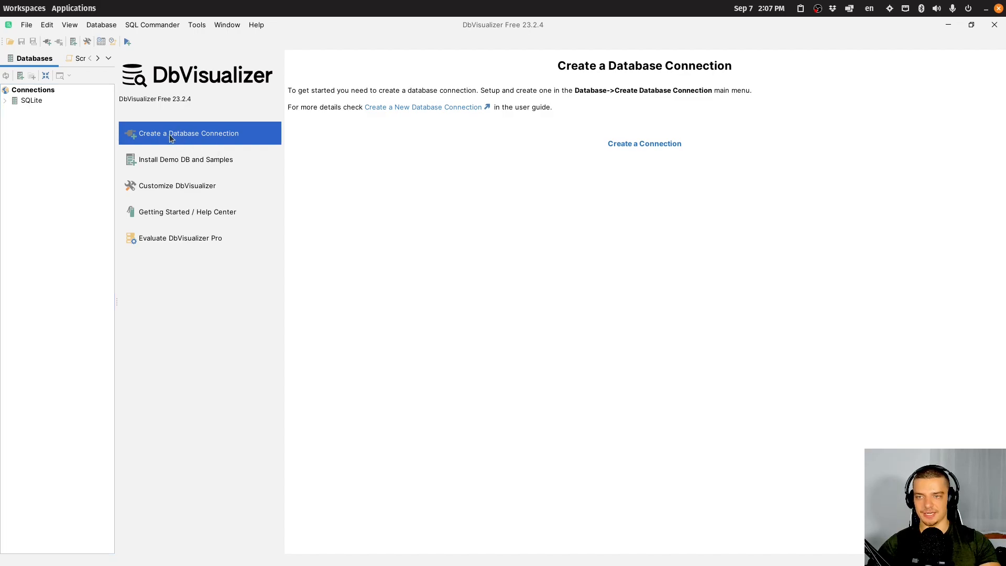
# Create a new database connection using the SQLite driver, named SQLite (1).
pyautogui.click(189, 134)
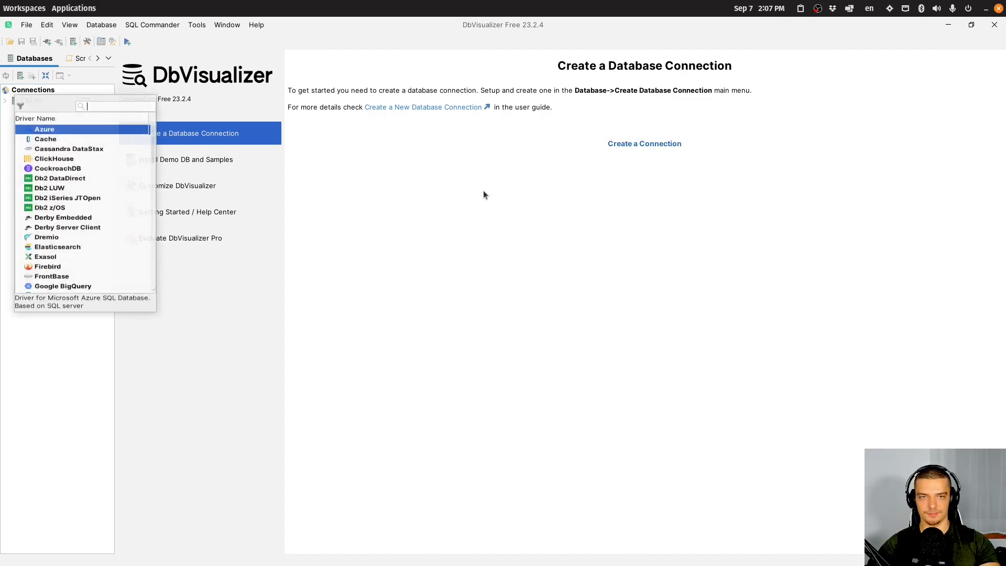
pyautogui.scroll(-3)
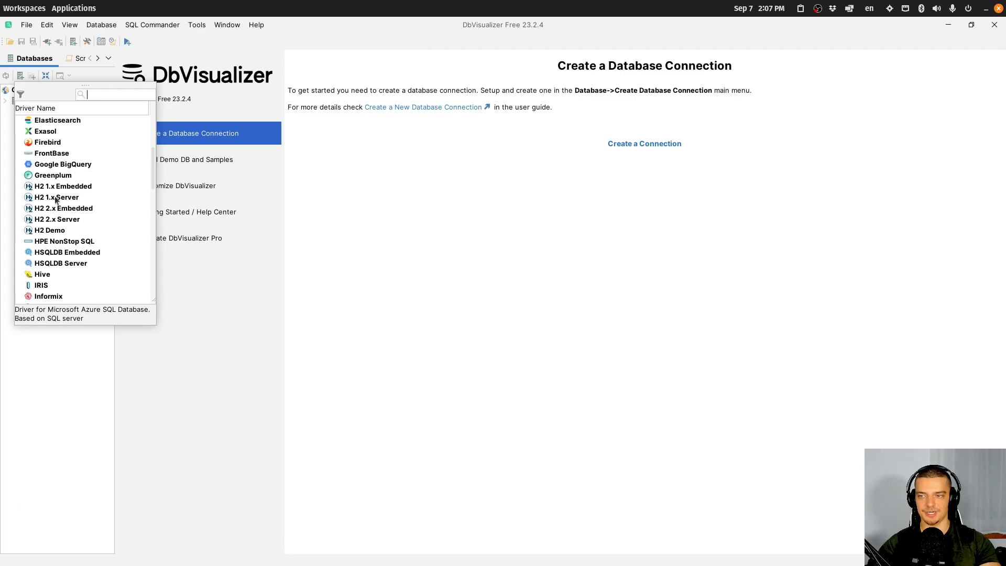
pyautogui.scroll(-3)
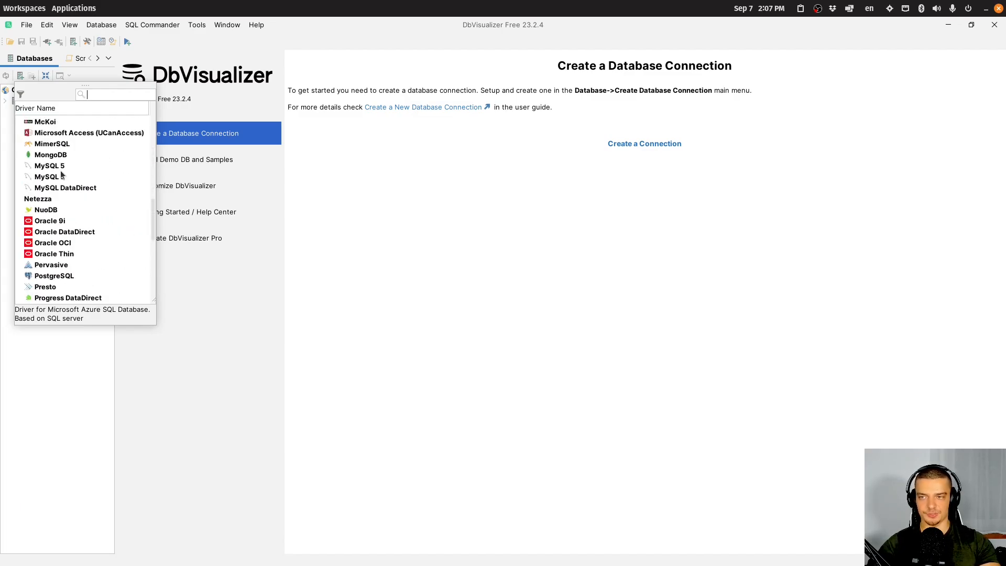
pyautogui.scroll(-3)
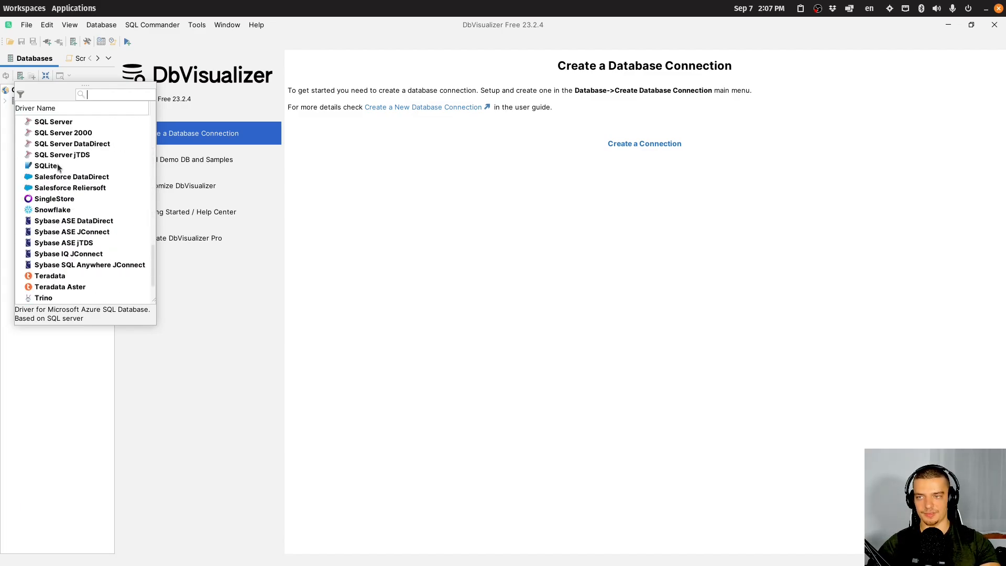
pyautogui.click(46, 165)
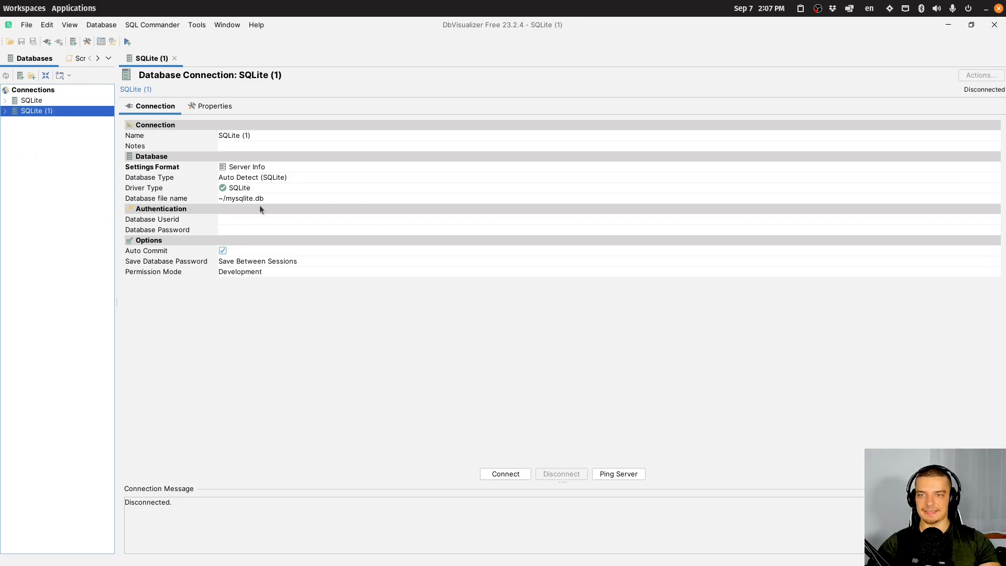
pyautogui.moveTo(230, 203)
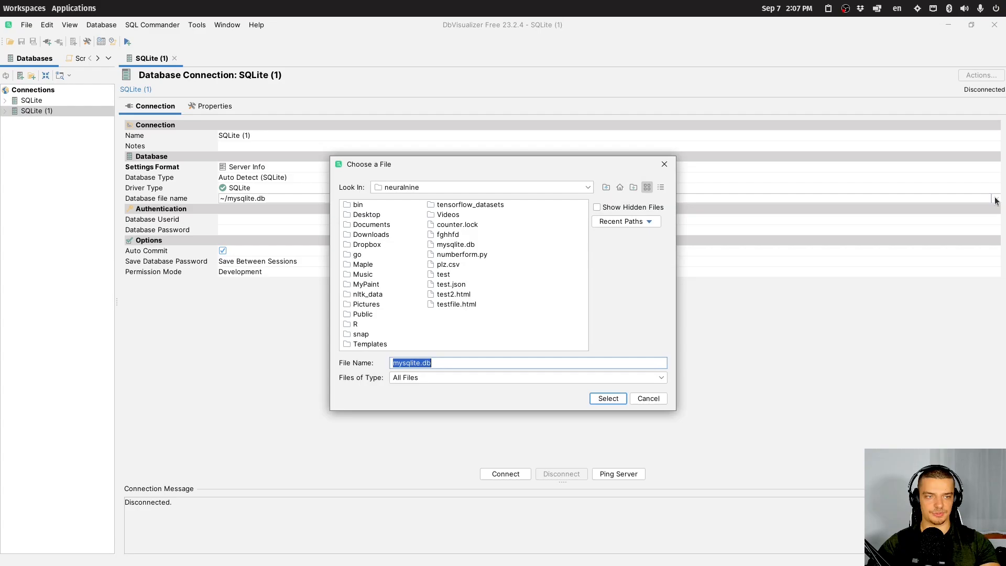
# Point the connection at Desktop/library.db and connect to it.
pyautogui.doubleClick(367, 214)
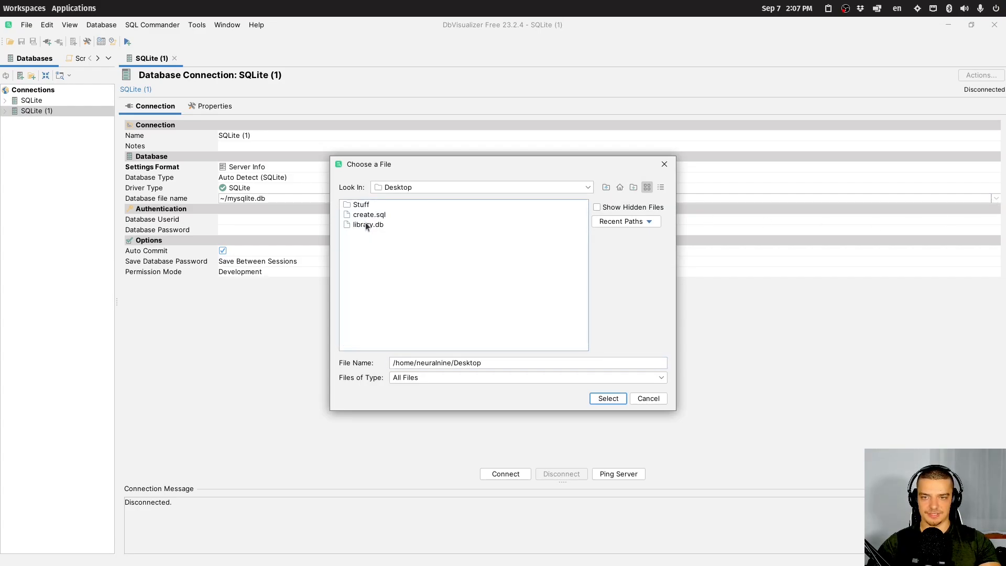
pyautogui.click(607, 398)
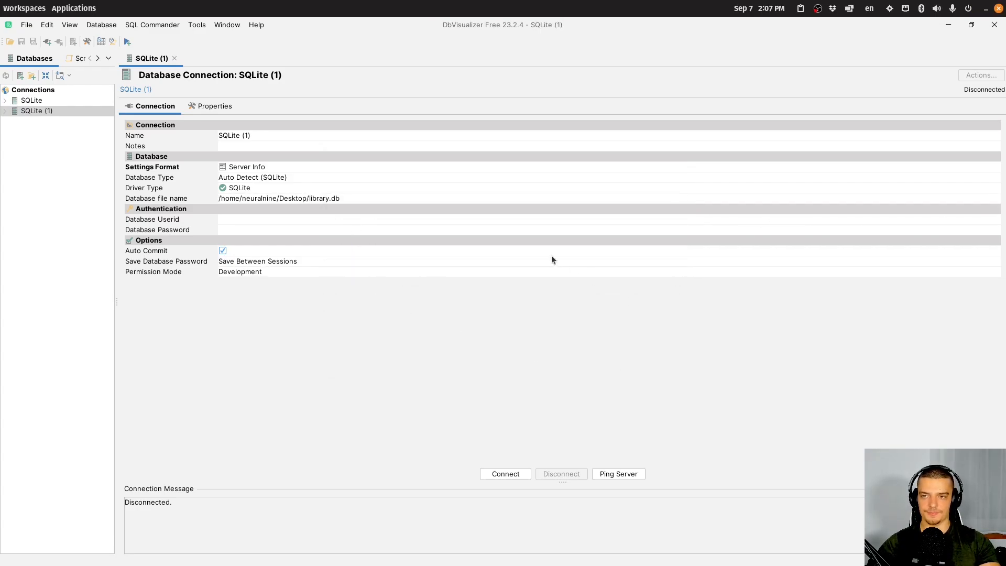
pyautogui.click(504, 474)
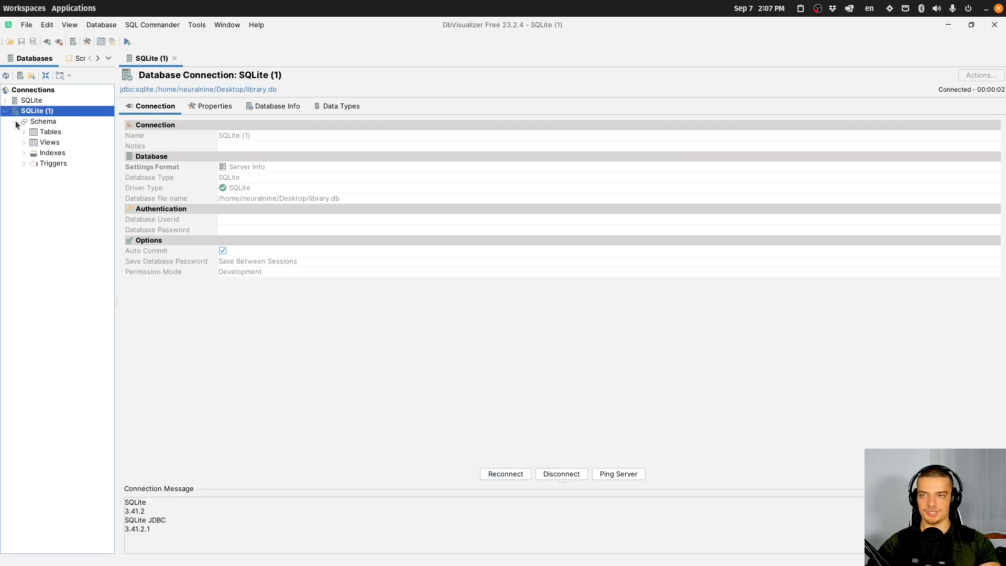
# Open the Tables object of the library schema to list authors, books, checkouts and the rest.
pyautogui.click(50, 132)
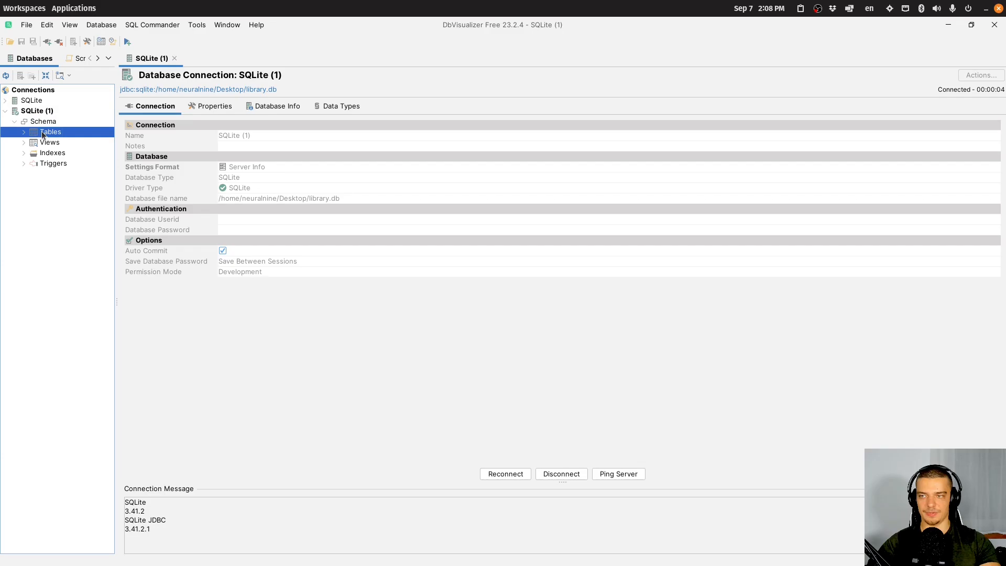
pyautogui.doubleClick(50, 132)
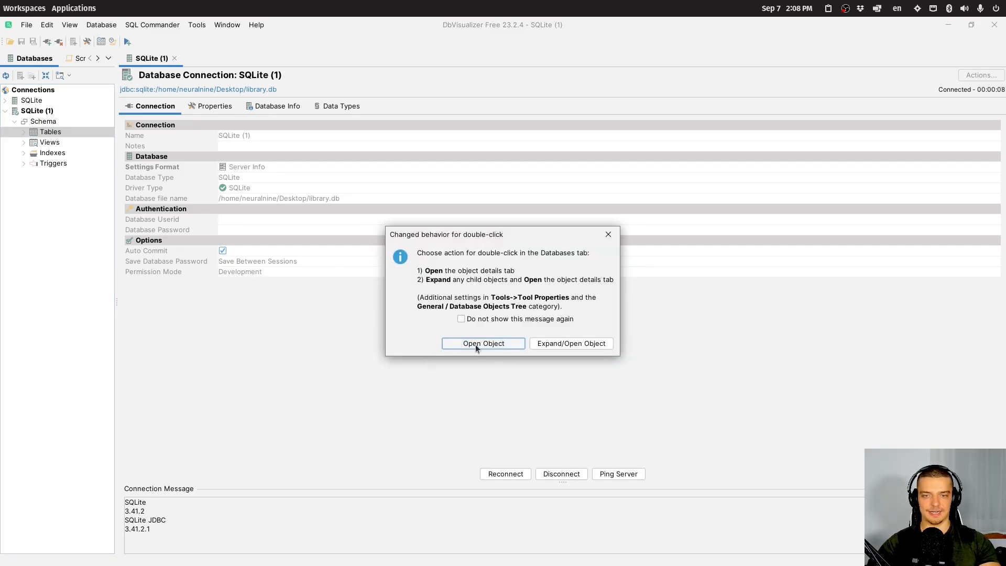
pyautogui.click(483, 344)
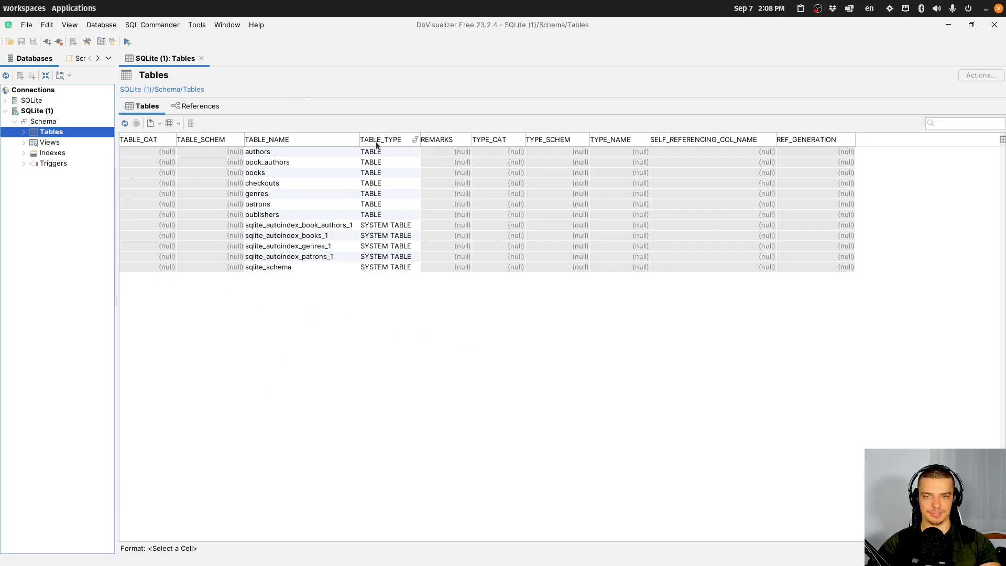
pyautogui.moveTo(401, 318)
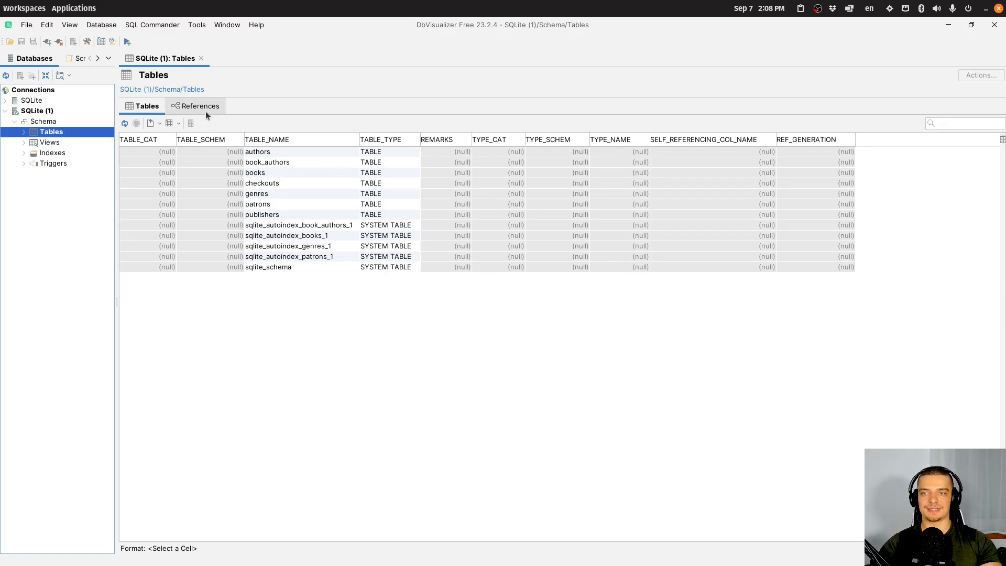
# Show the References graph of the seven tables, tidy the node layout, then view create.sql.
pyautogui.click(199, 106)
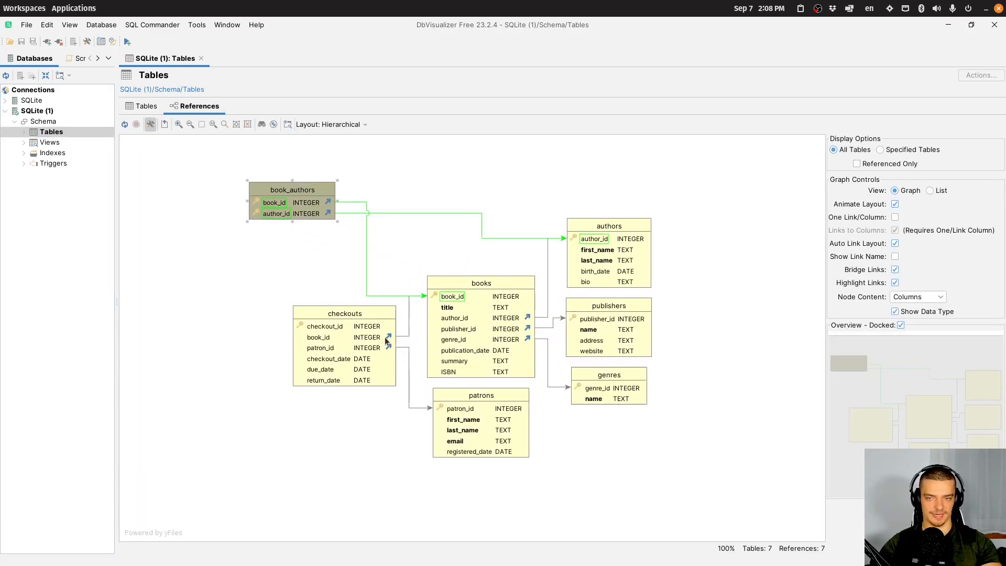
pyautogui.moveTo(481, 282); pyautogui.dragTo(443, 206)
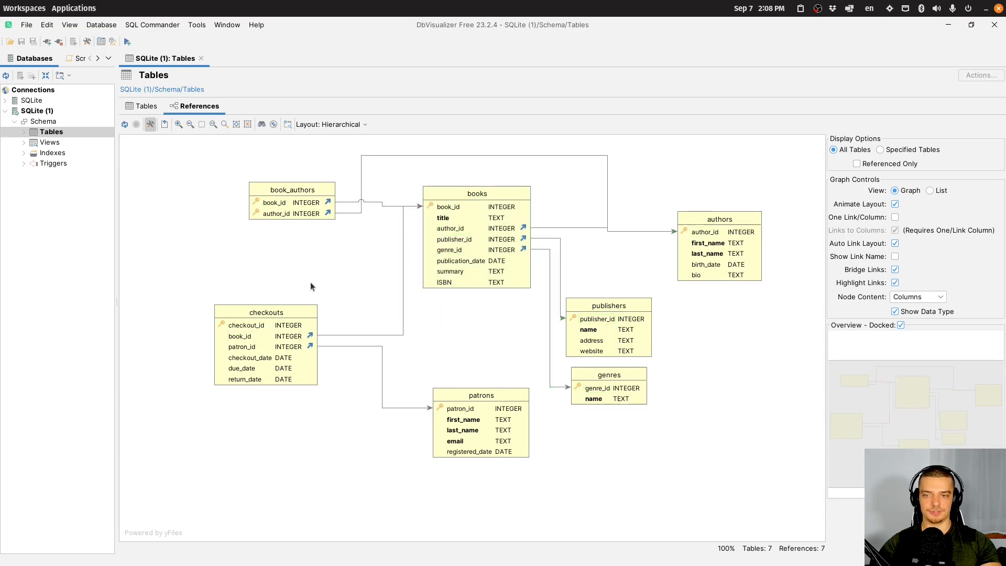
pyautogui.moveTo(273, 196)
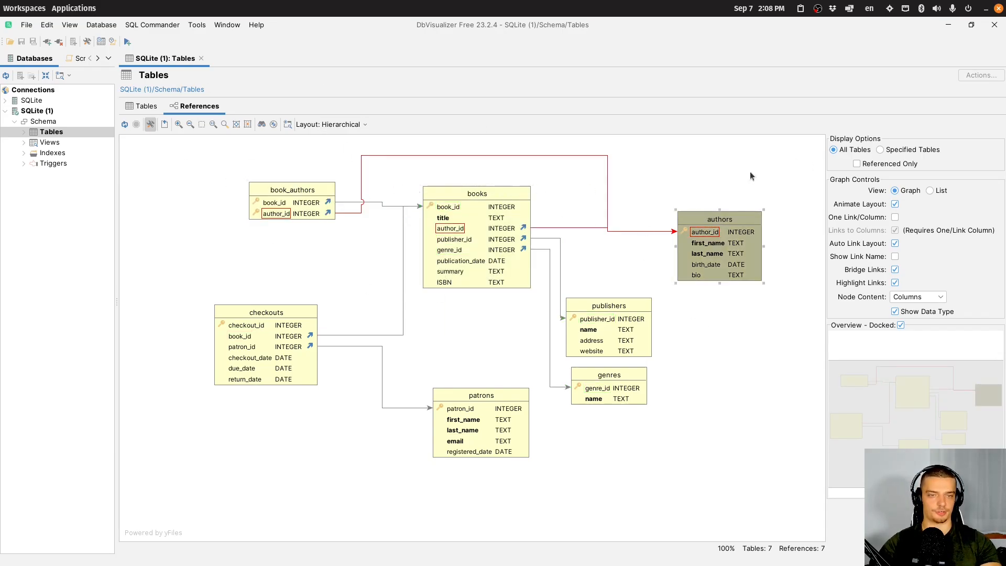
pyautogui.moveTo(731, 264)
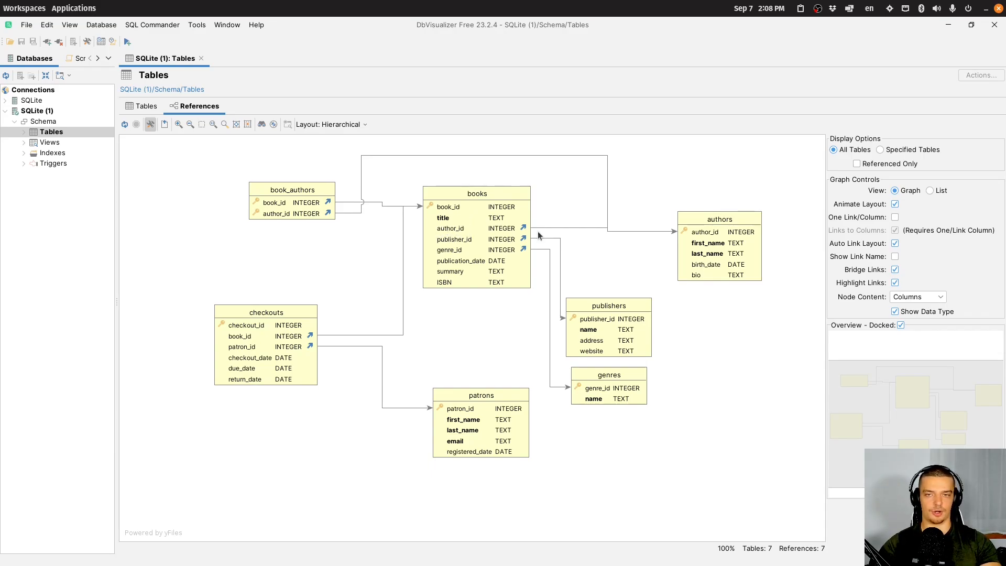
pyautogui.moveTo(230, 140)
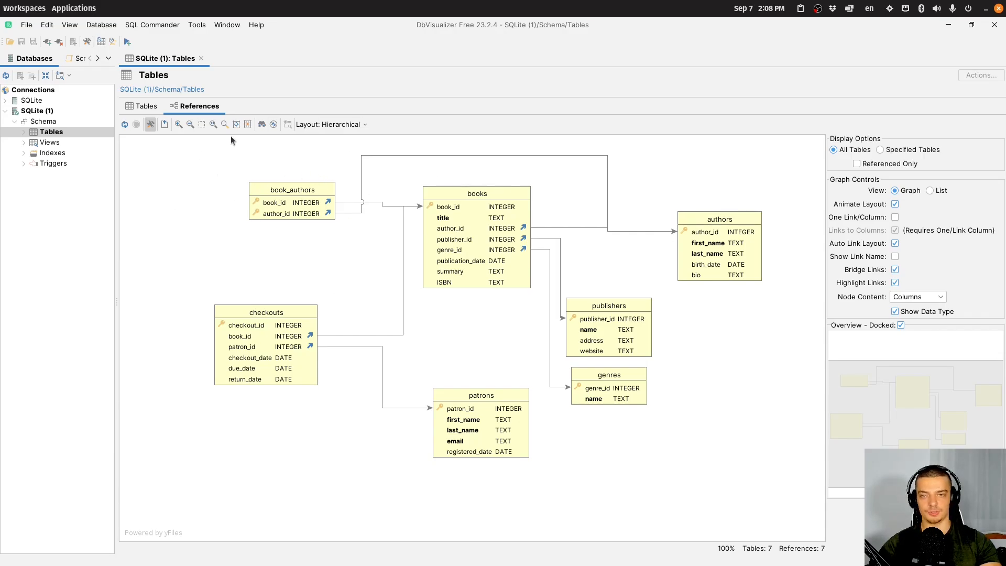
pyautogui.click(286, 184)
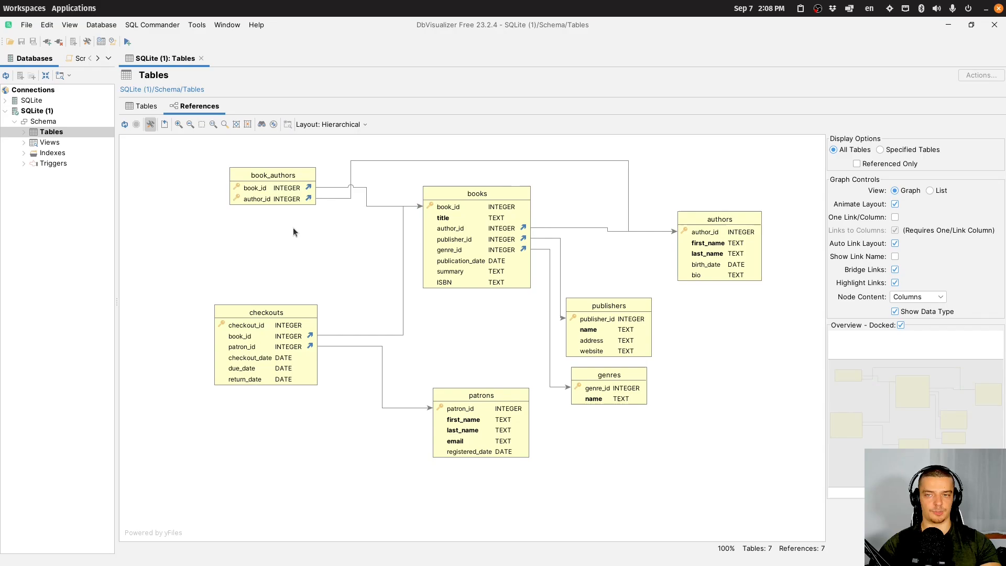
pyautogui.moveTo(291, 232)
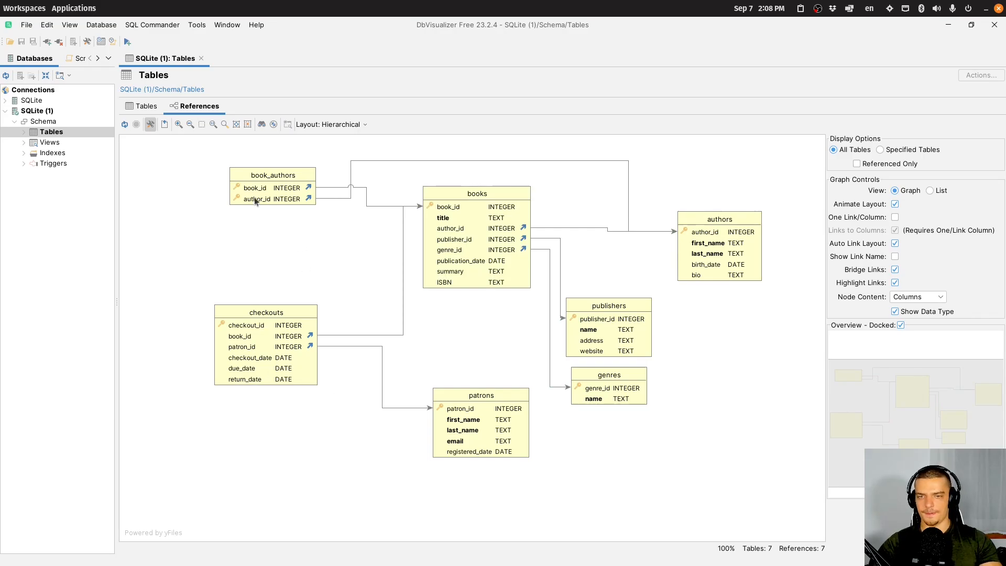
pyautogui.moveTo(675, 325)
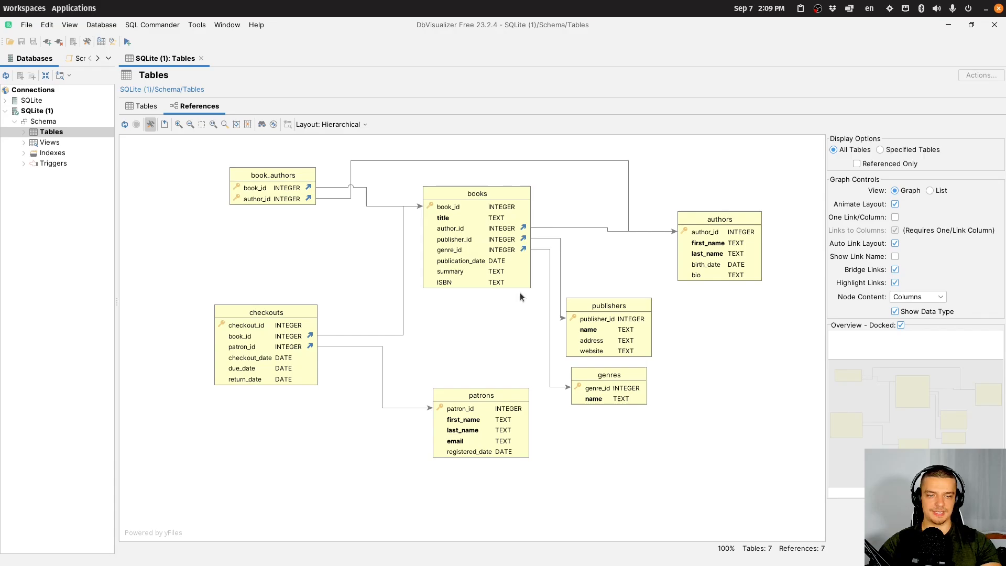
pyautogui.moveTo(580, 383)
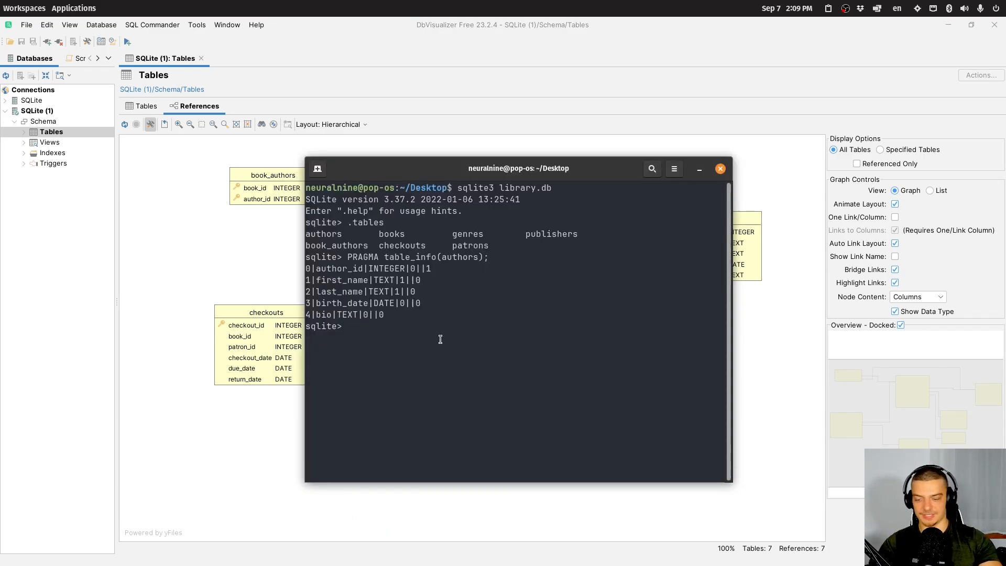
pyautogui.press('Return')
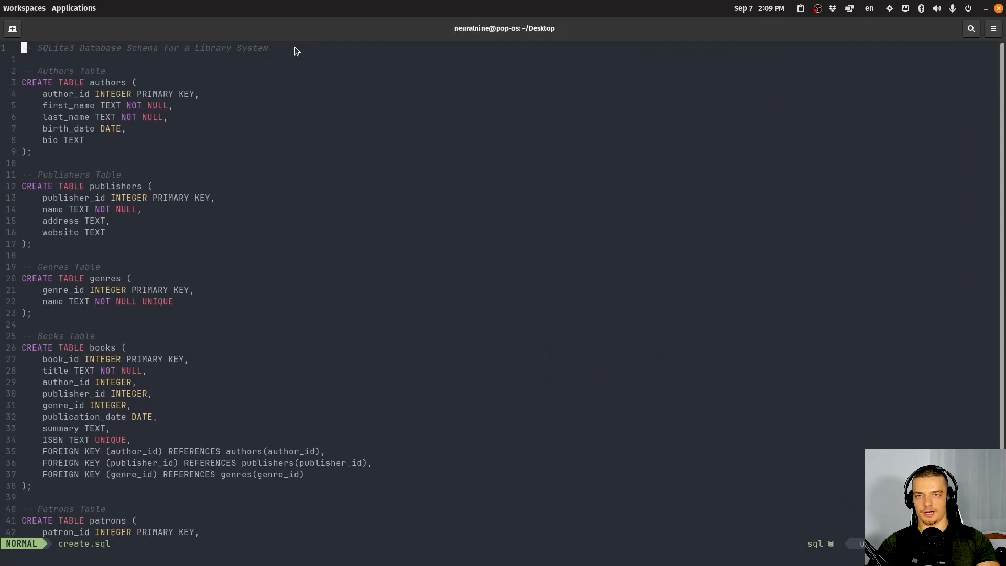
pyautogui.scroll(-3)
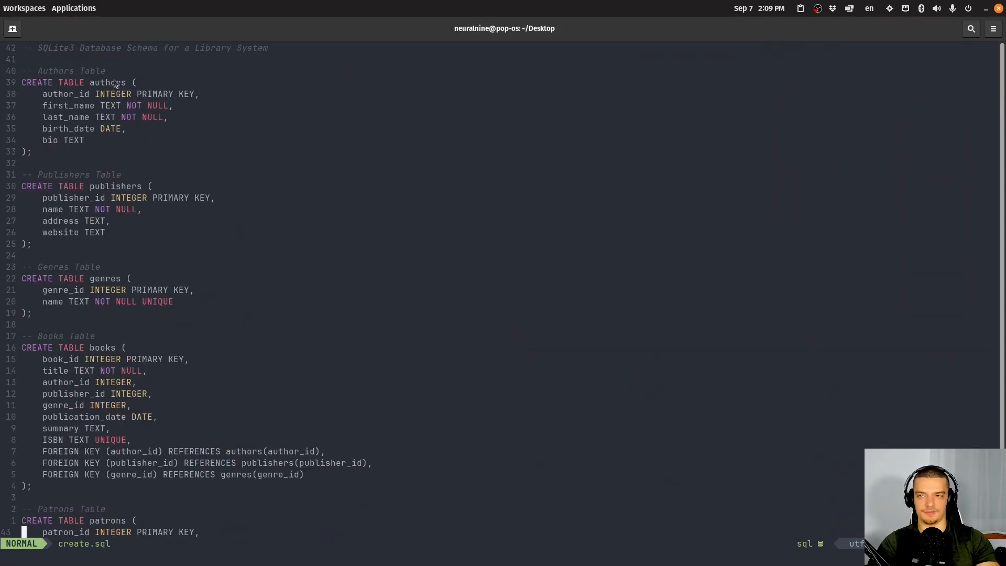
pyautogui.scroll(-3)
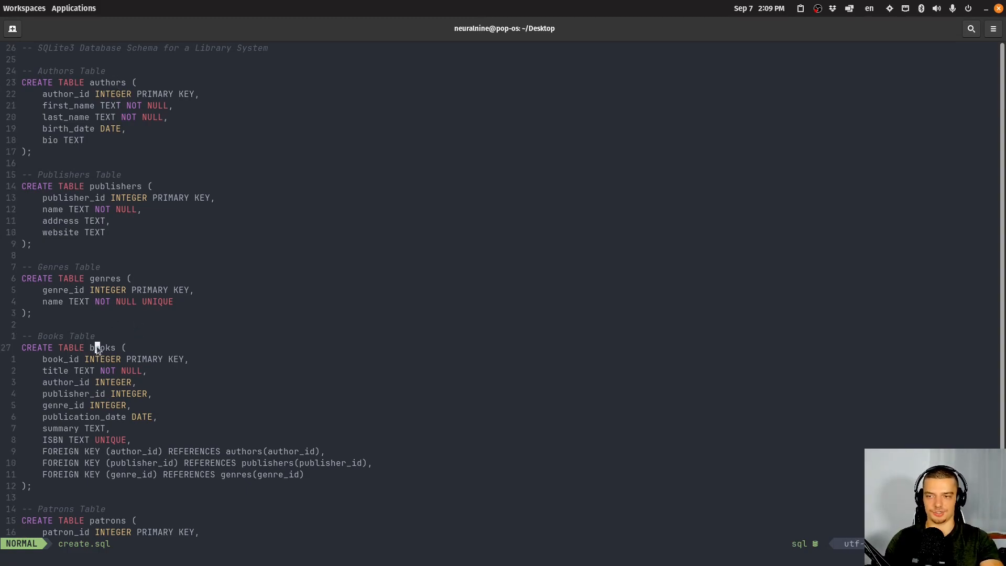
pyautogui.scroll(-3)
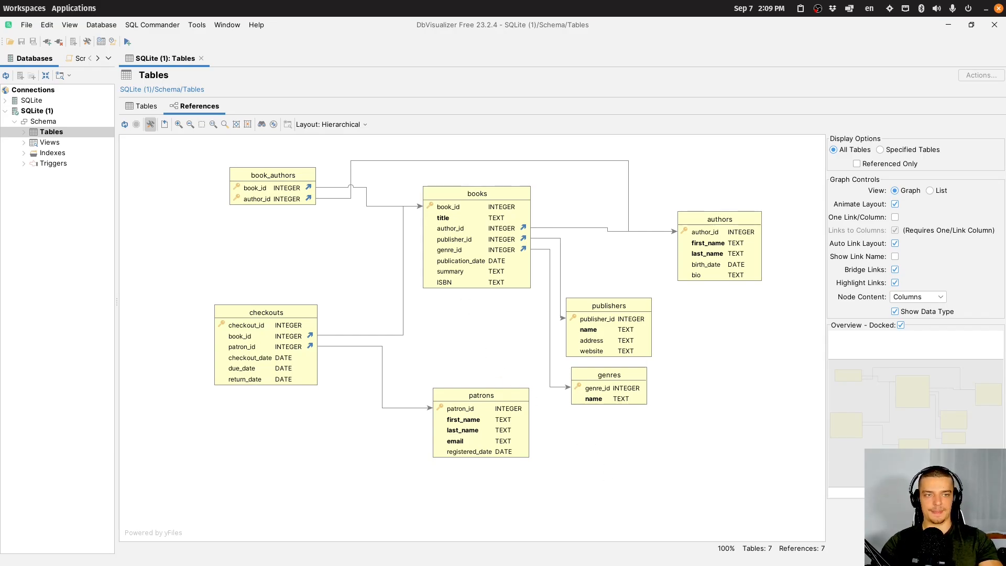
pyautogui.click(929, 191)
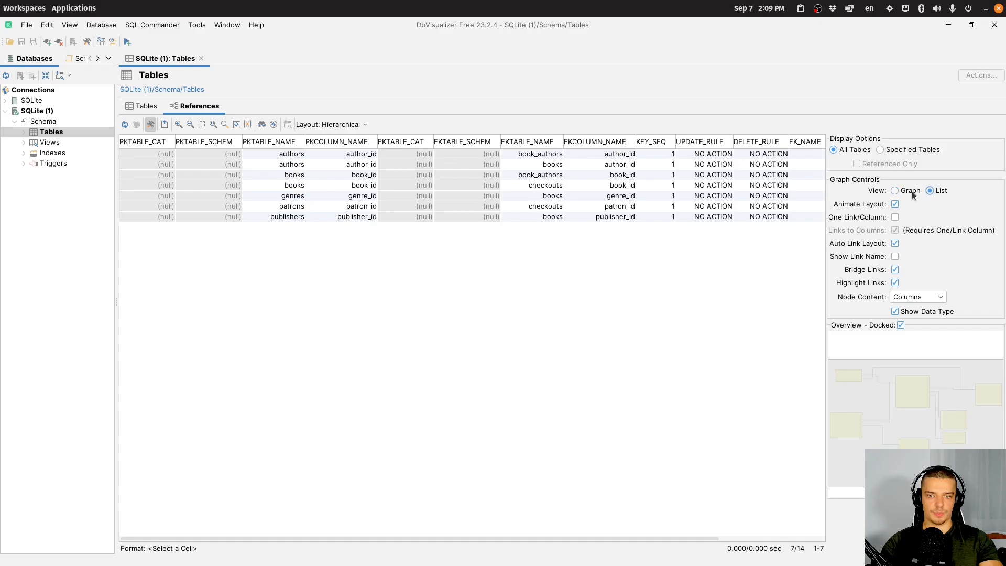
pyautogui.click(896, 190)
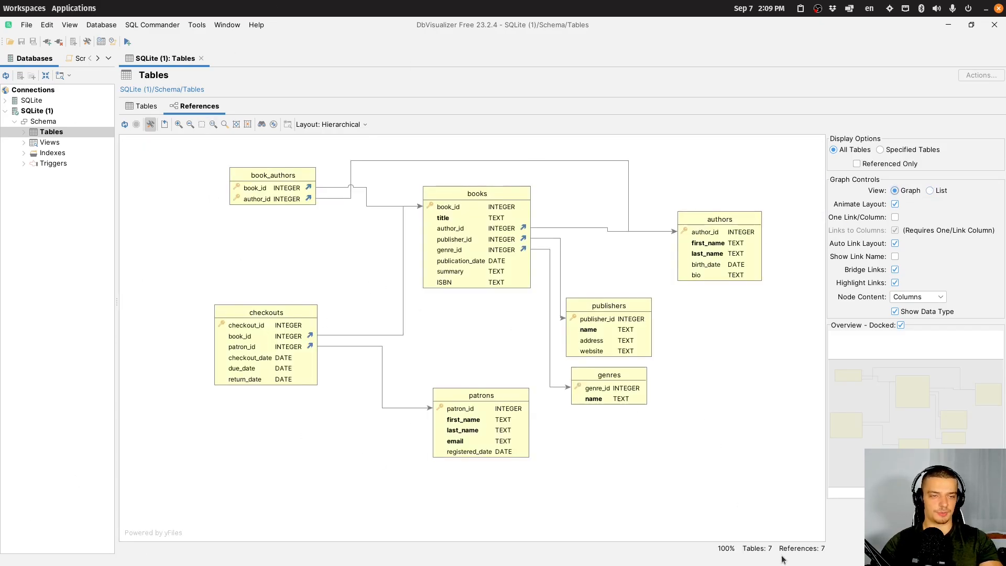
pyautogui.moveTo(681, 410)
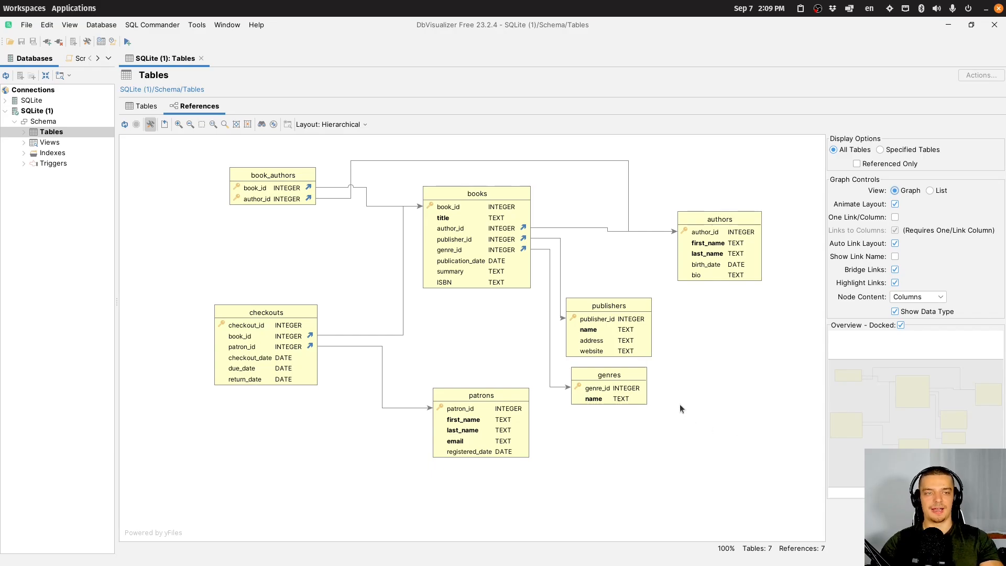
# Start Export Graph from the diagram's context menu.
pyautogui.rightClick(680, 409)
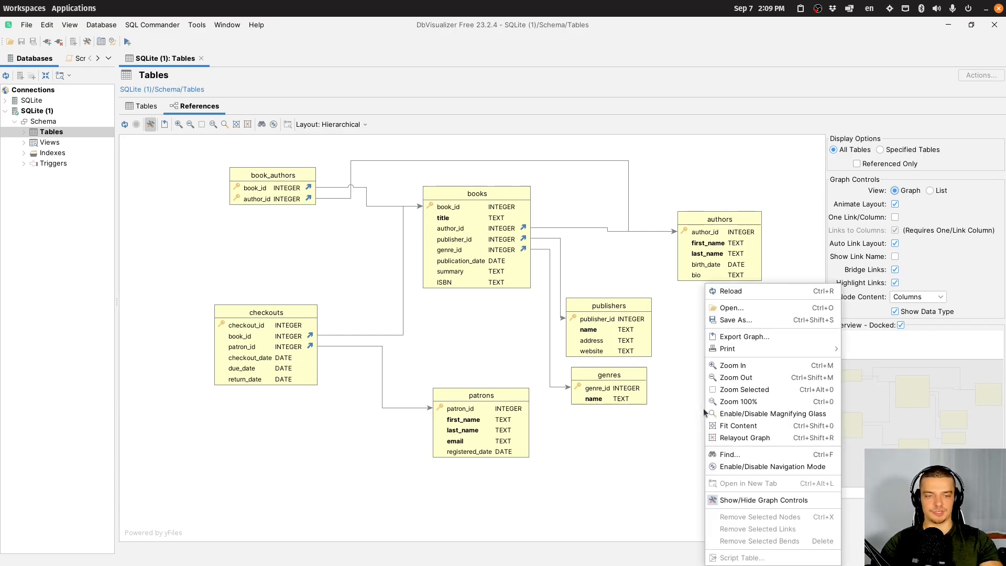
pyautogui.click(702, 345)
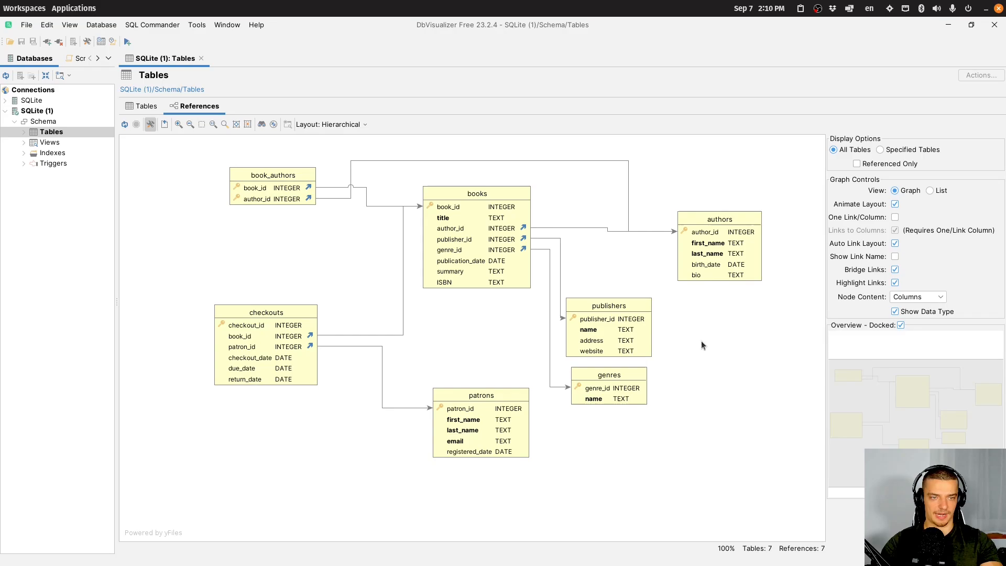
pyautogui.moveTo(770, 387)
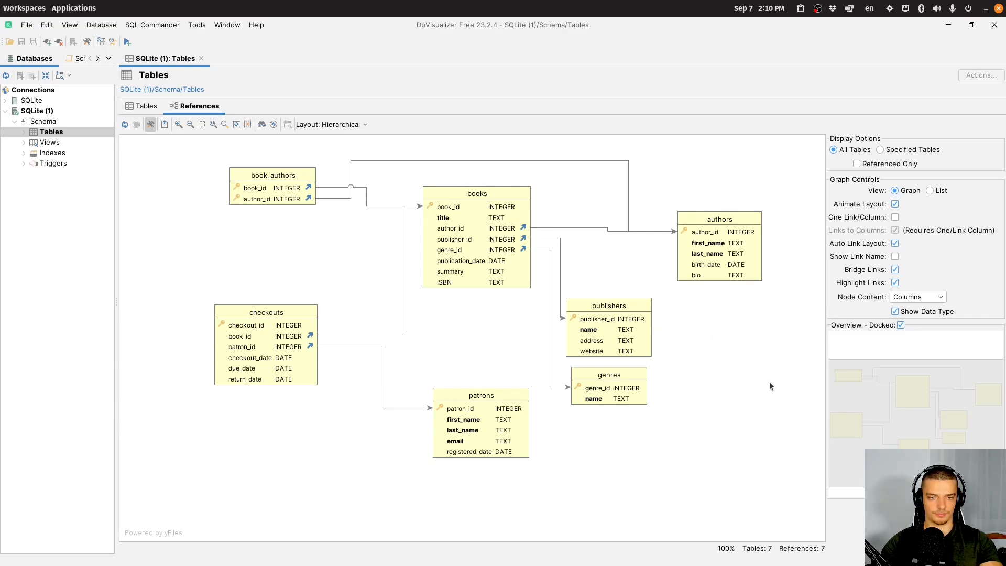
pyautogui.rightClick(677, 256)
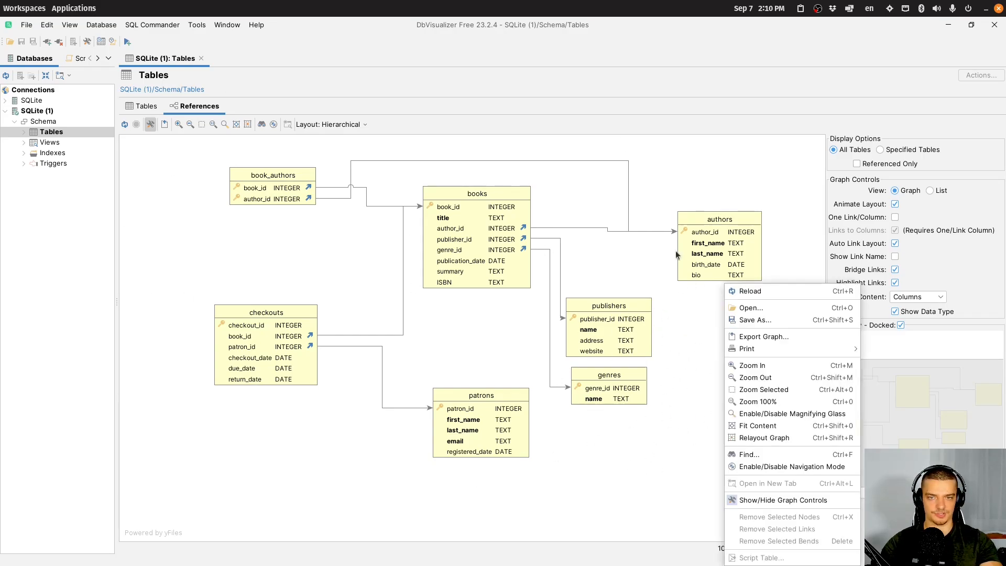
pyautogui.moveTo(762, 336)
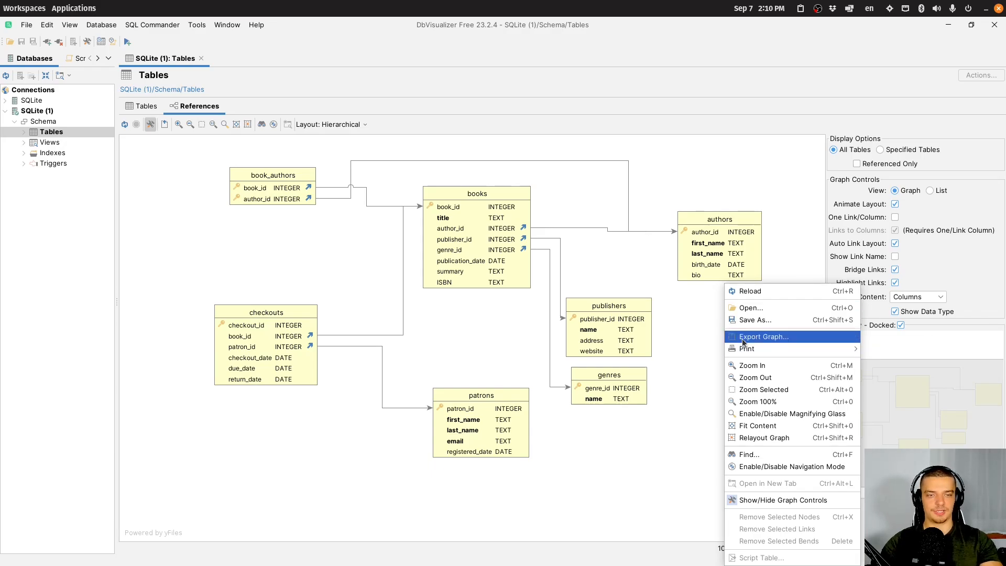
pyautogui.click(761, 336)
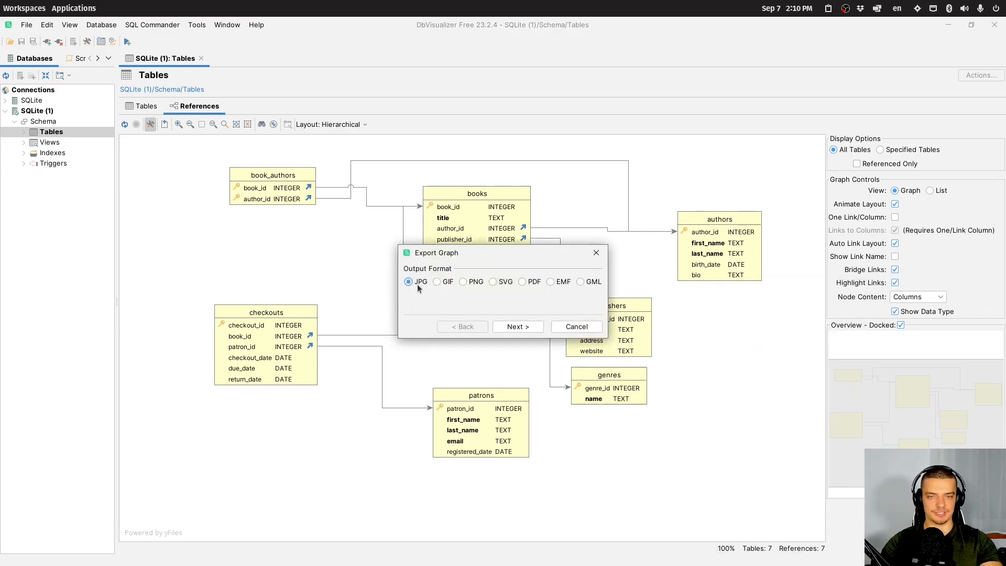
pyautogui.moveTo(463, 282)
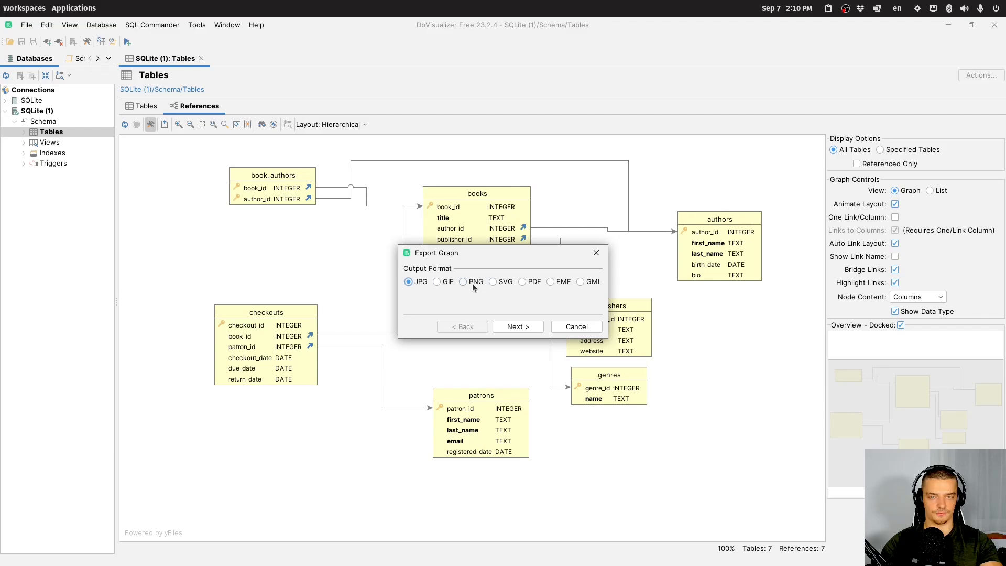
# Export the diagram as PNG to ~/Desktop/graph.png.
pyautogui.click(517, 326)
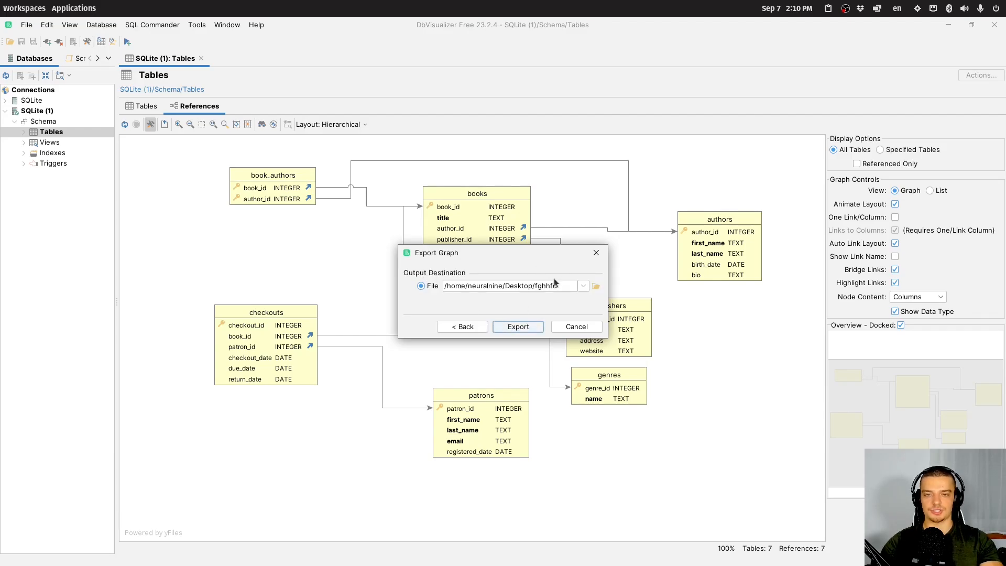
pyautogui.press('BackSpace')
pyautogui.write('raph.png')
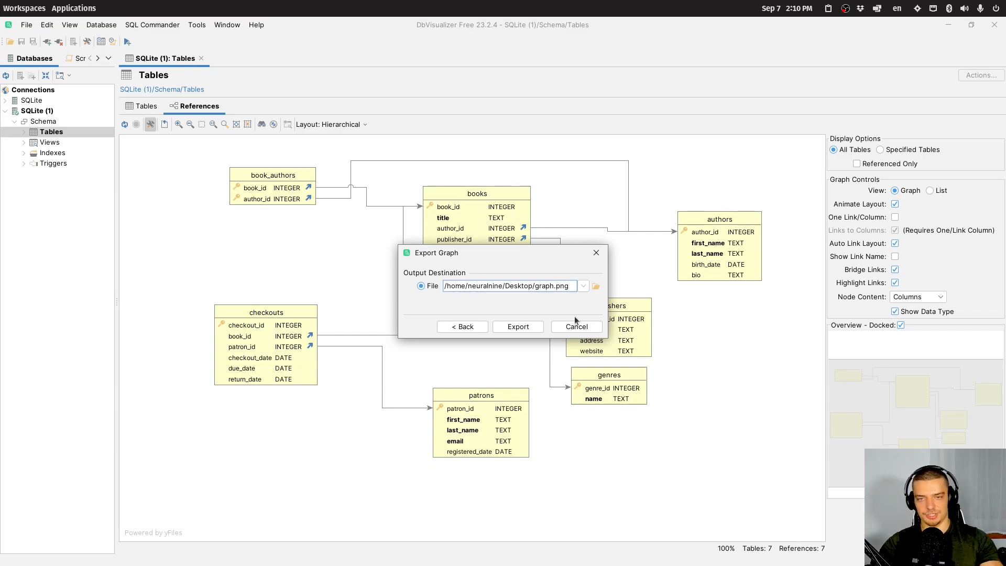
pyautogui.click(577, 326)
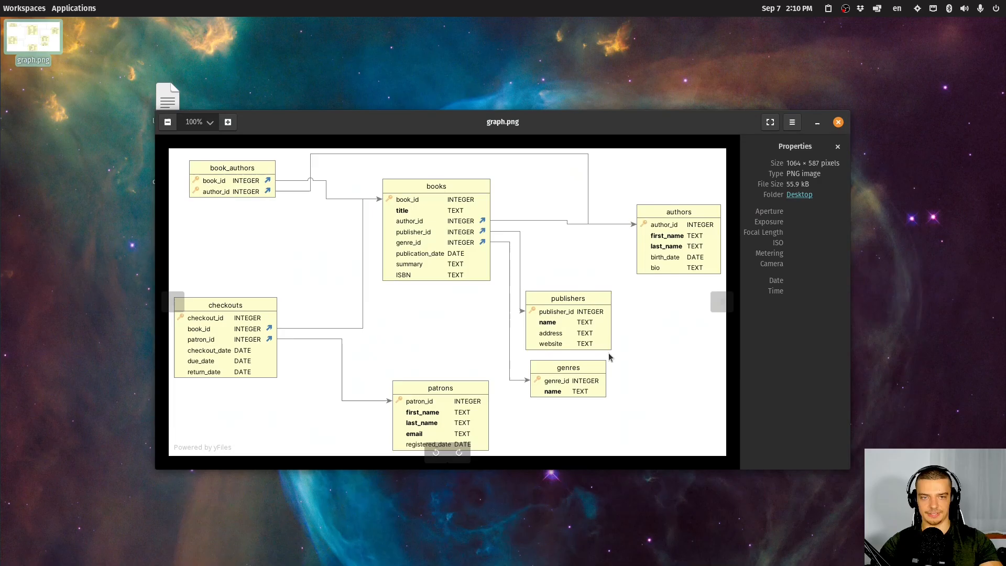
pyautogui.moveTo(737, 241)
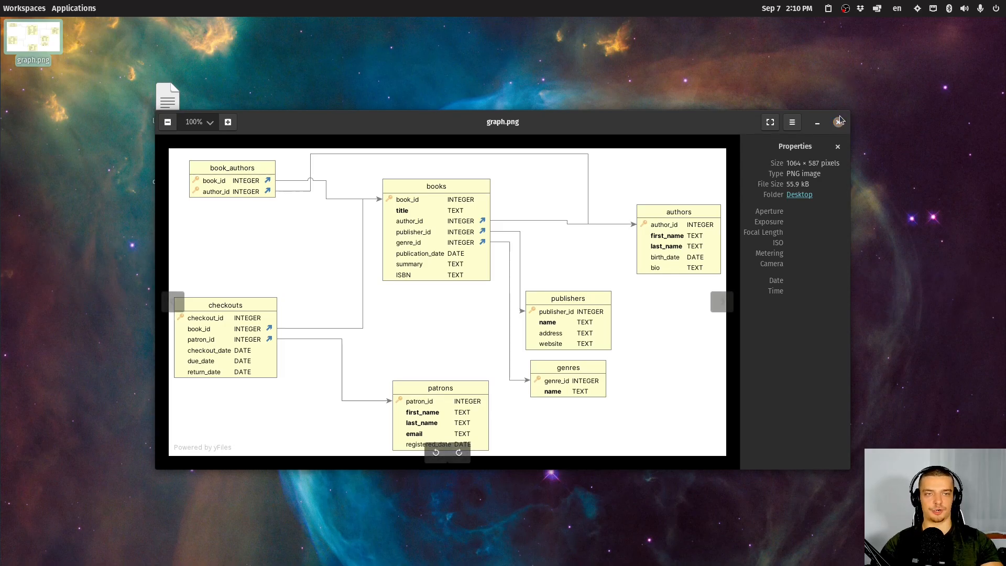
# Close the graph.png preview after inspecting the exported ER diagram.
pyautogui.click(840, 122)
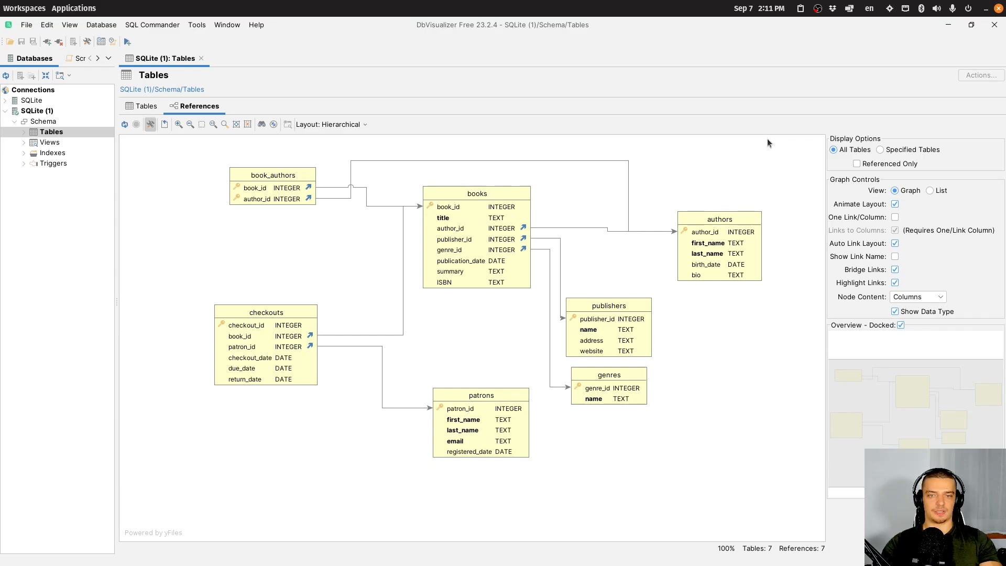
pyautogui.click(273, 196)
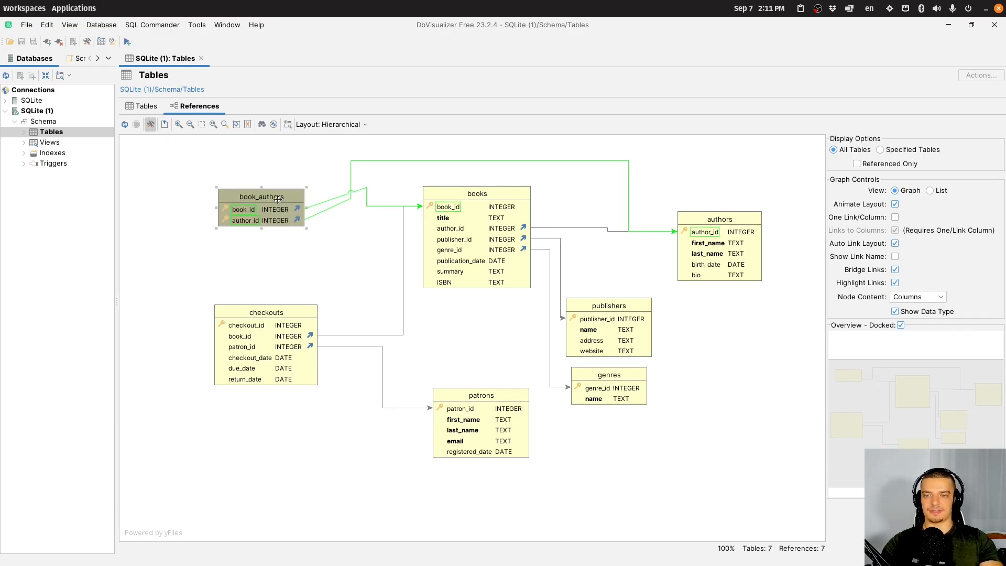